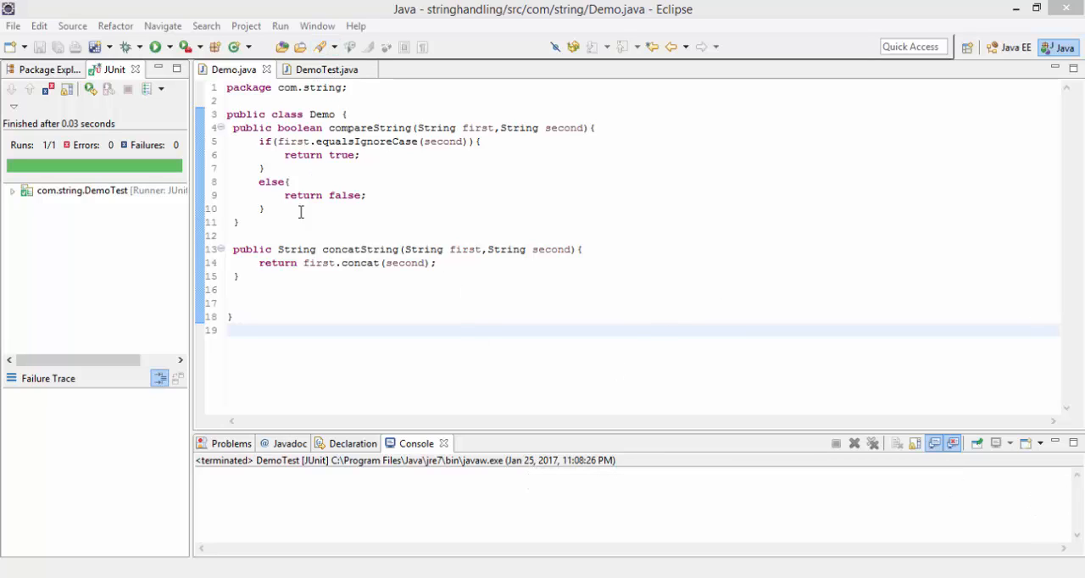
- Declare public int [] addOneToArray(int [] numbers) on Demo.java line 17, with no body yet
left_click(325, 68)
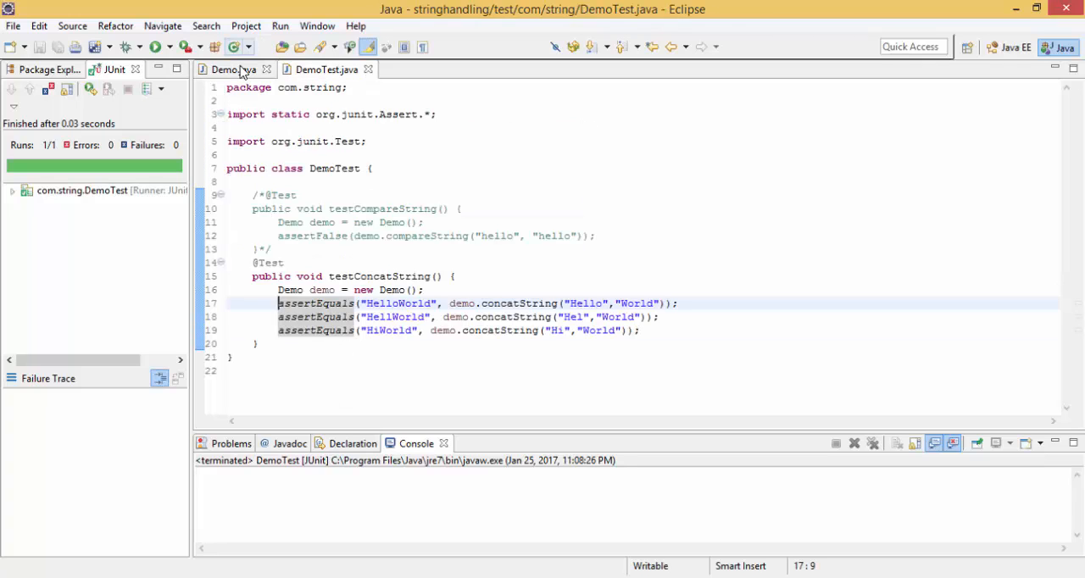
left_click(234, 69)
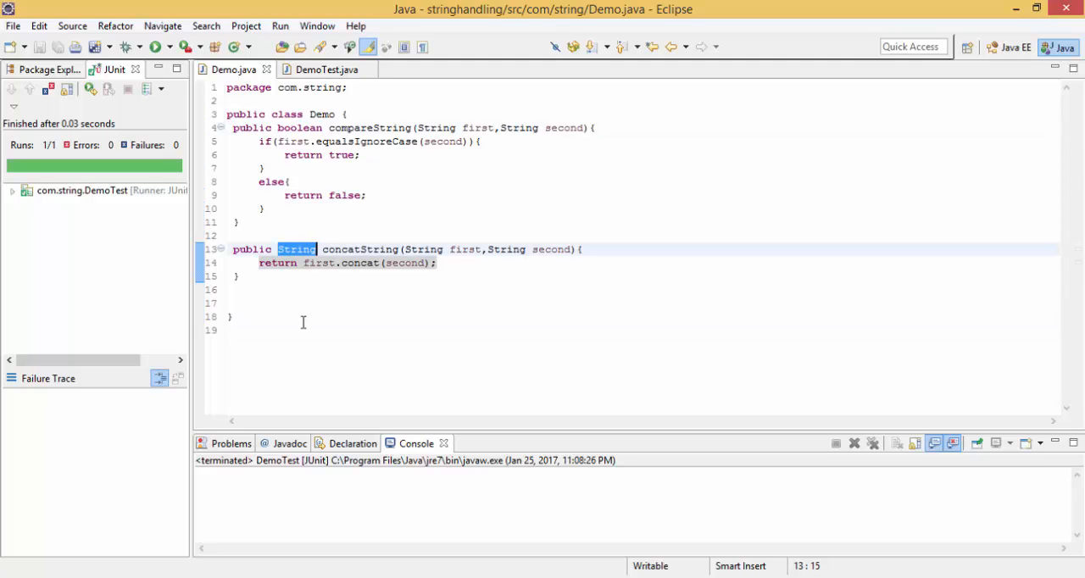
mouse_move(262, 303)
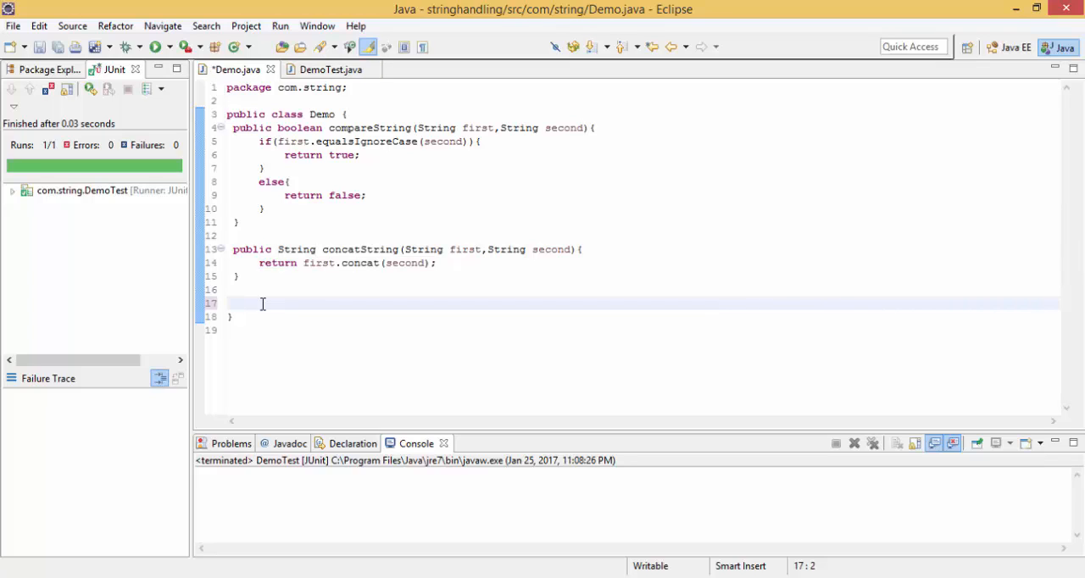
left_click(236, 302)
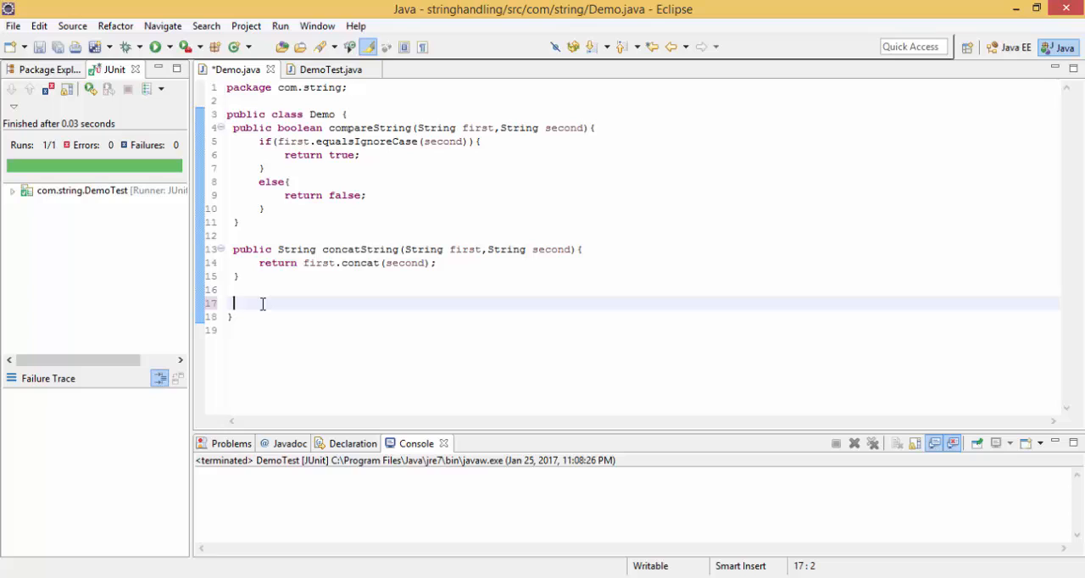
type("public")
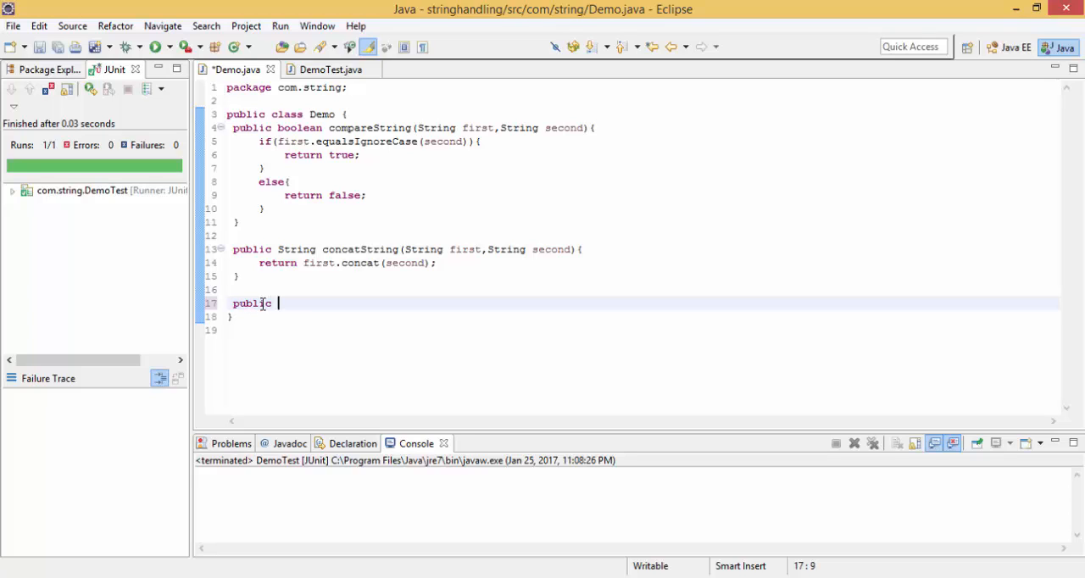
type("int")
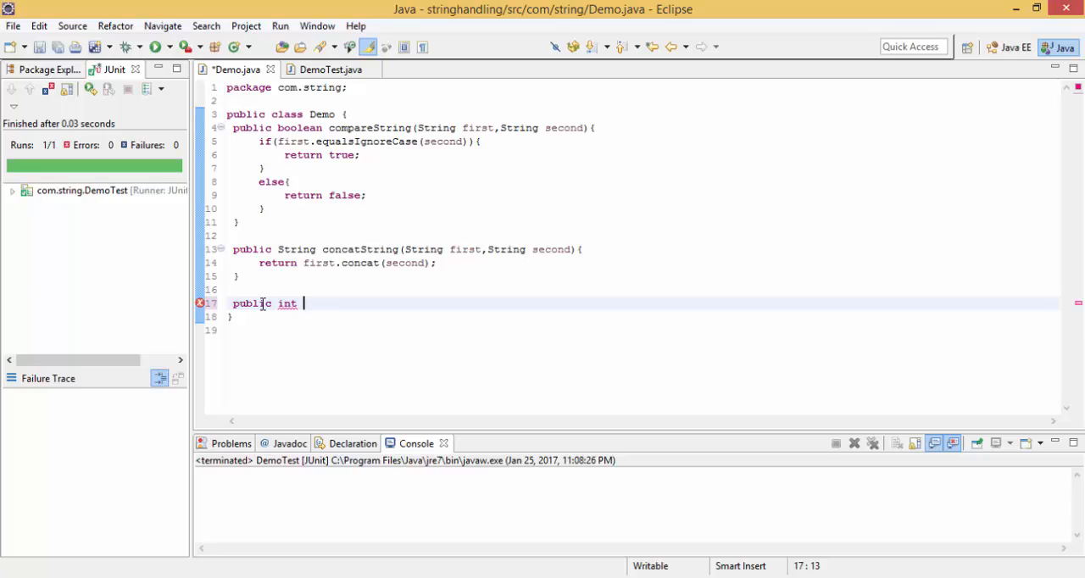
type("[]")
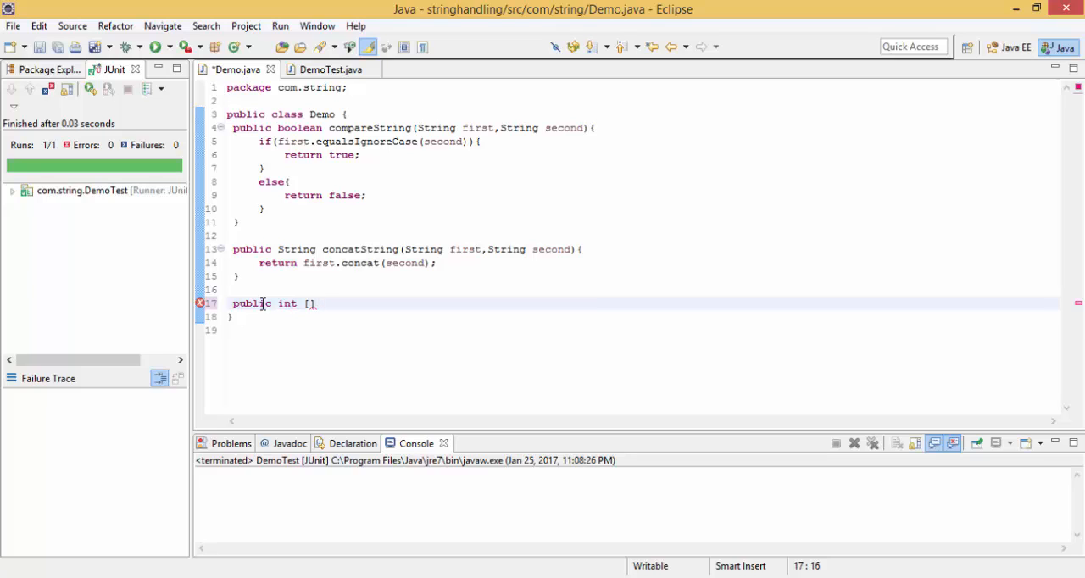
type("addOneToArray")
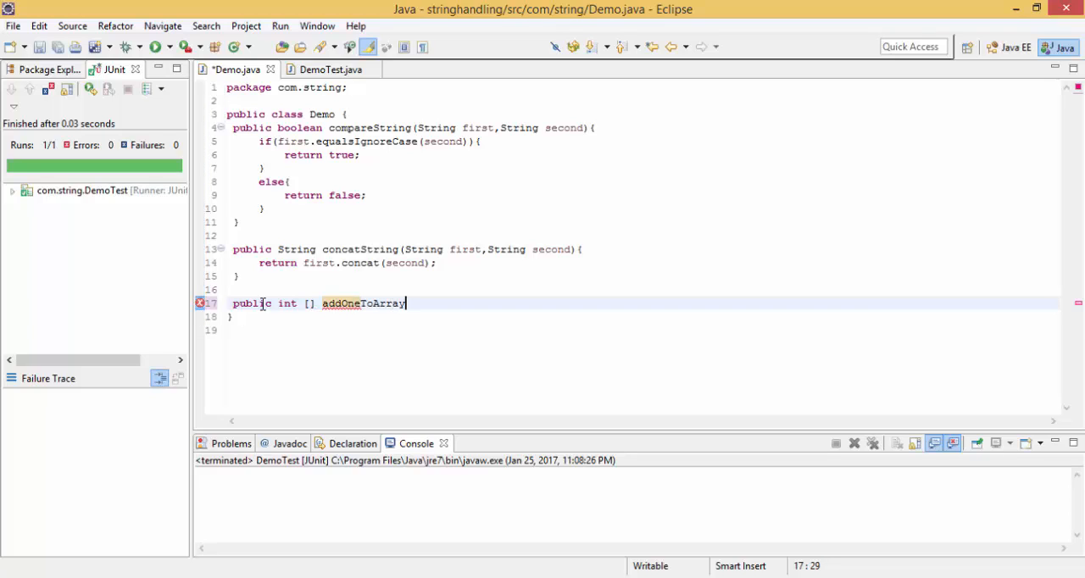
type("(int")
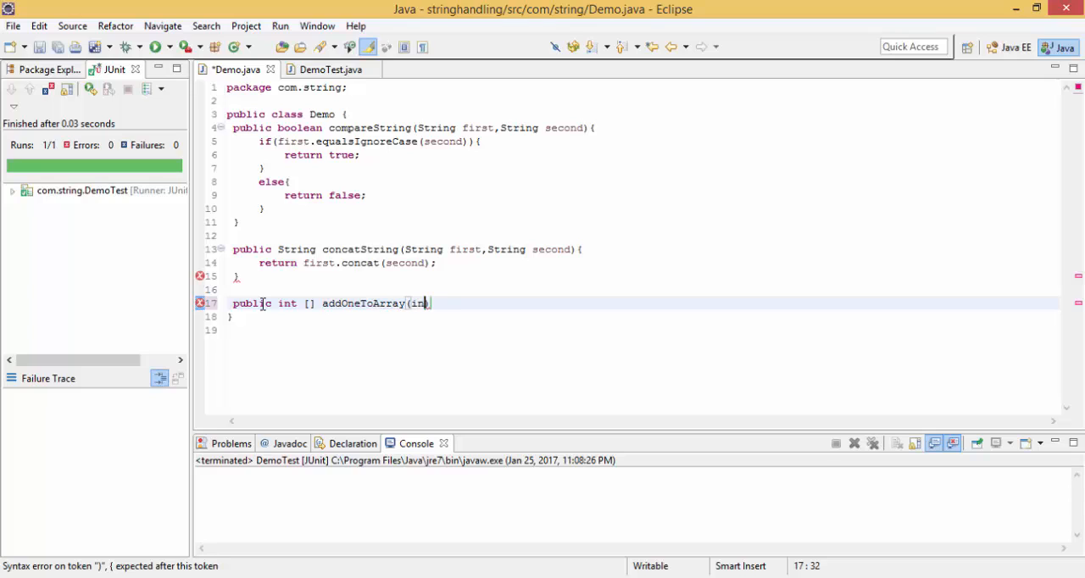
type("[])")
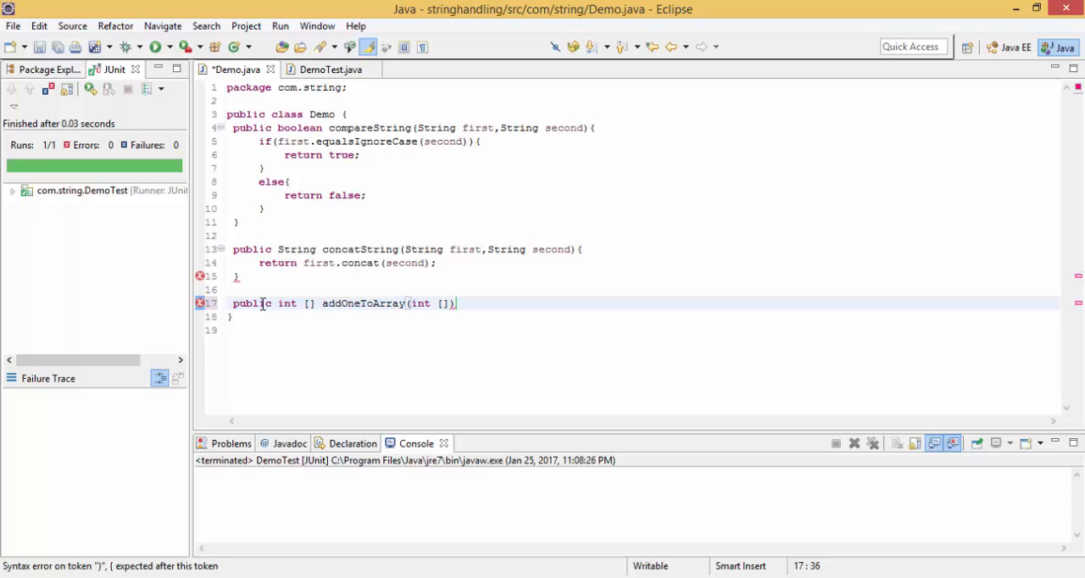
type("numbers")
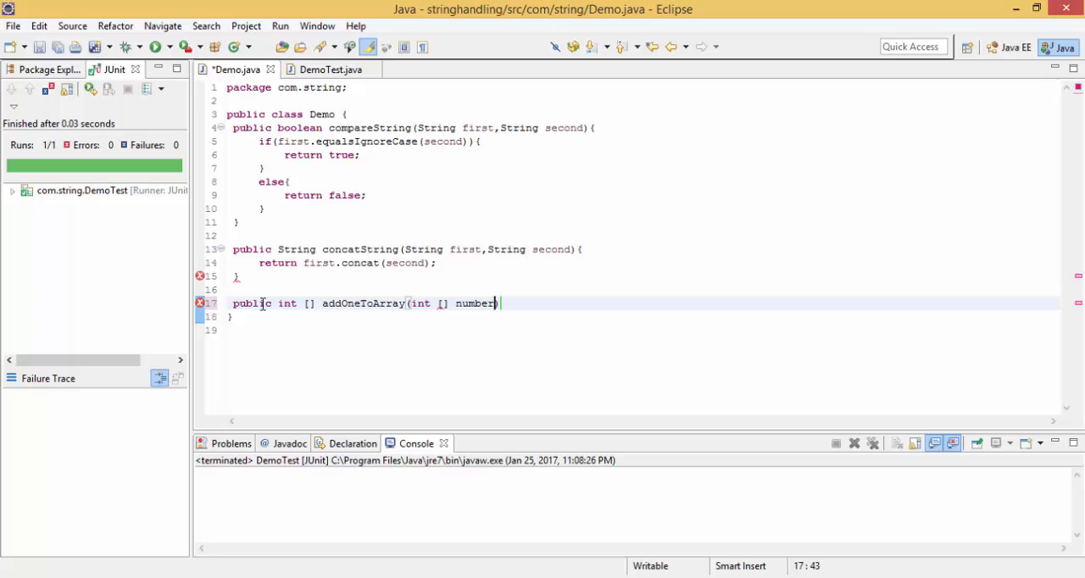
type(")")
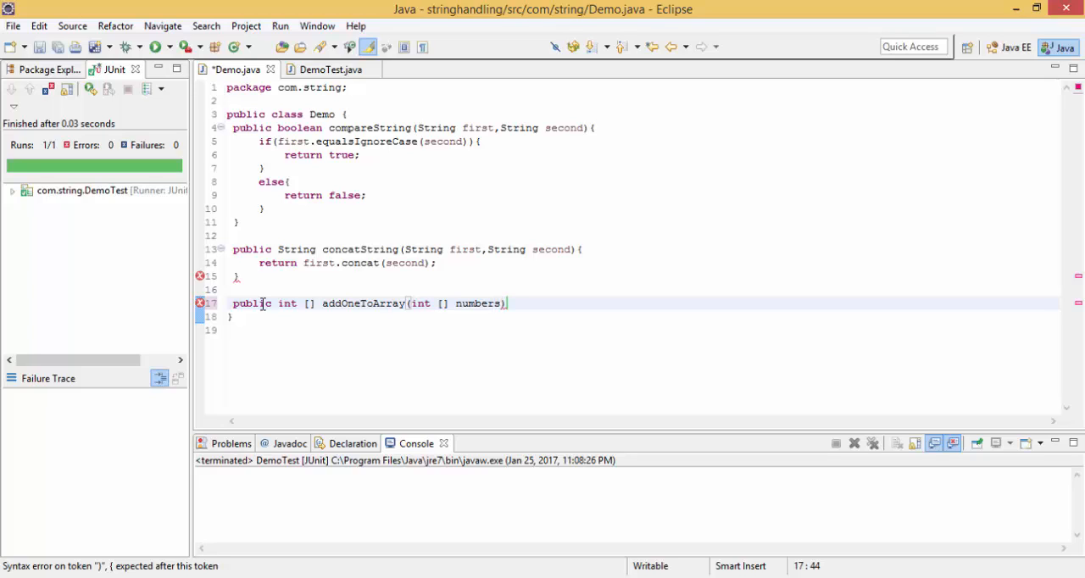
left_click(509, 304)
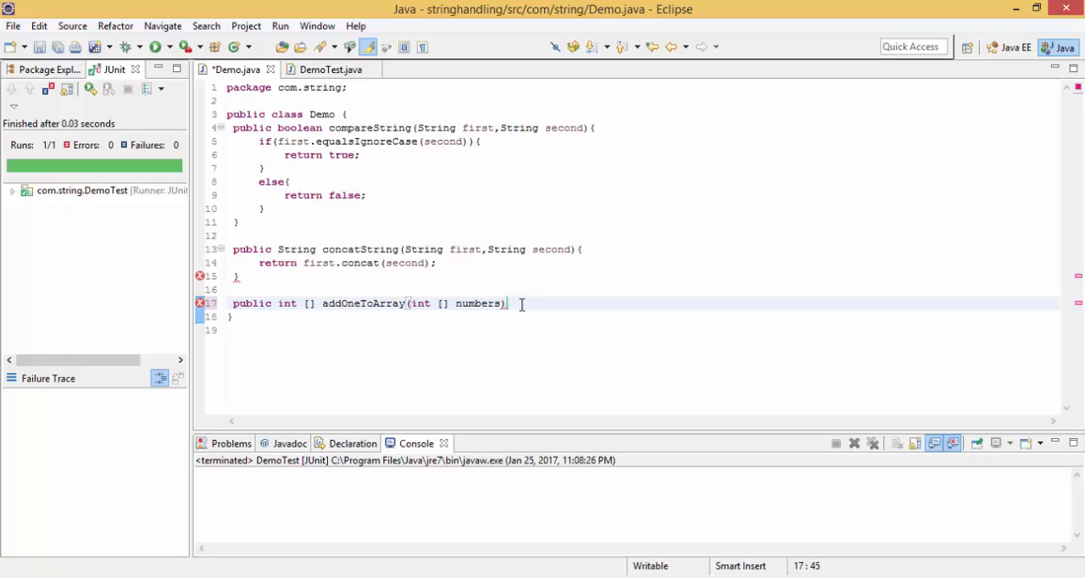
- Open the body with a length variable, int output[] = new int[length], and a for loop over i < length
type("{")
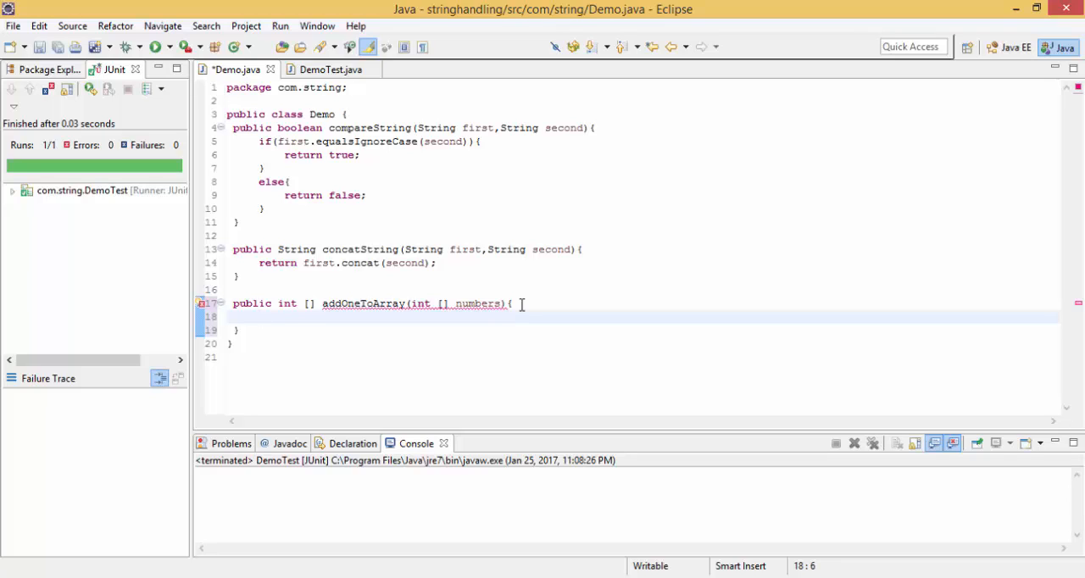
type("int lenght")
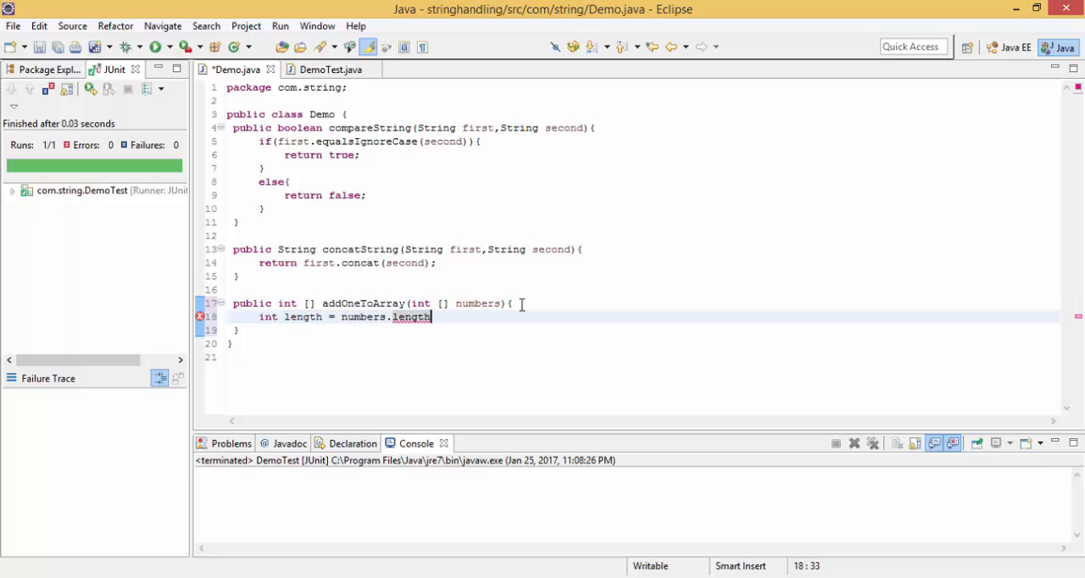
type("int output[] = new int[length];")
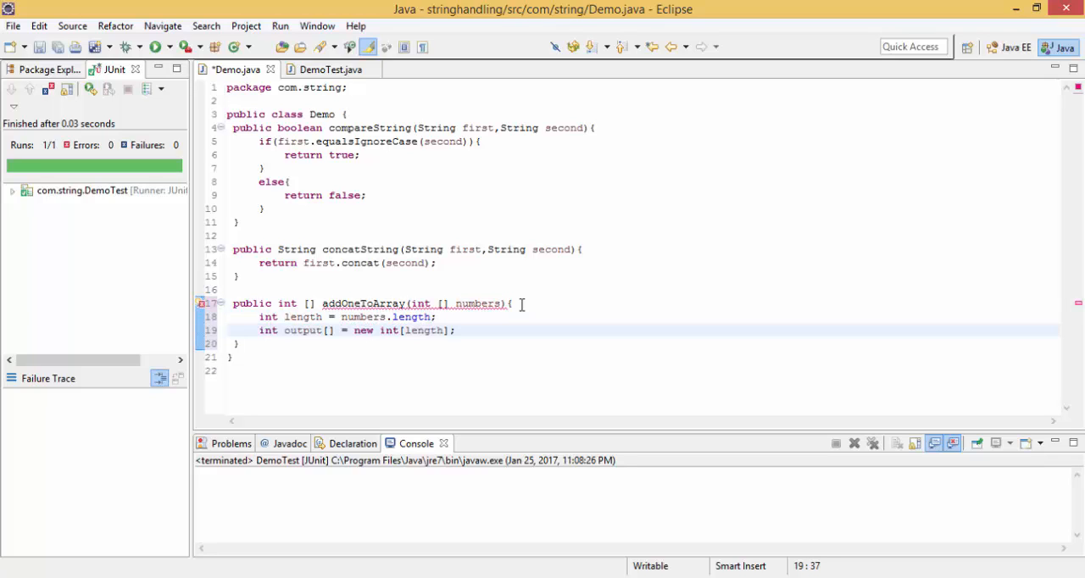
type("for")
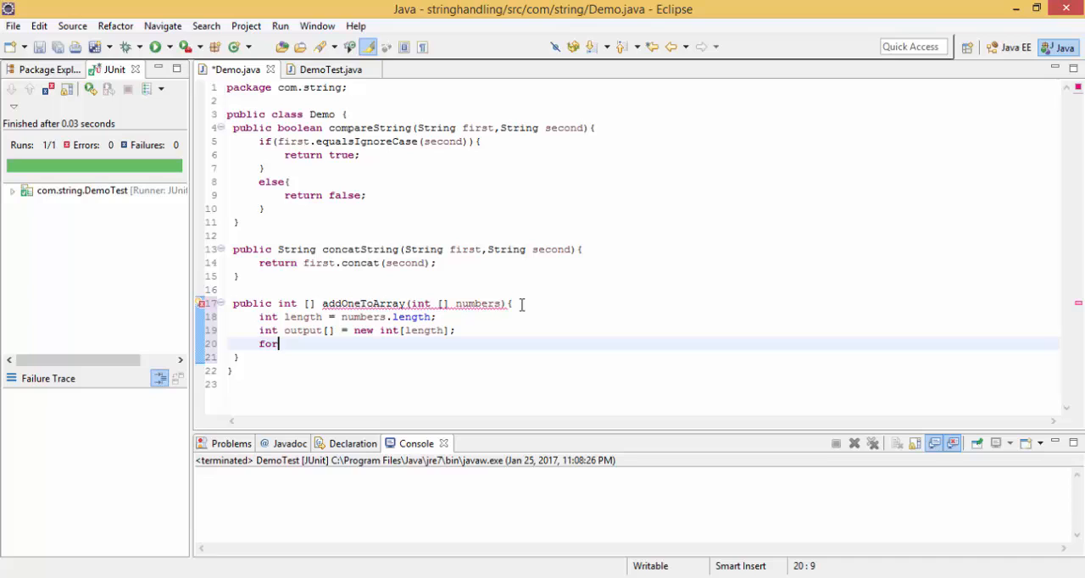
type("(int i=0 ;i< length ;i++){")
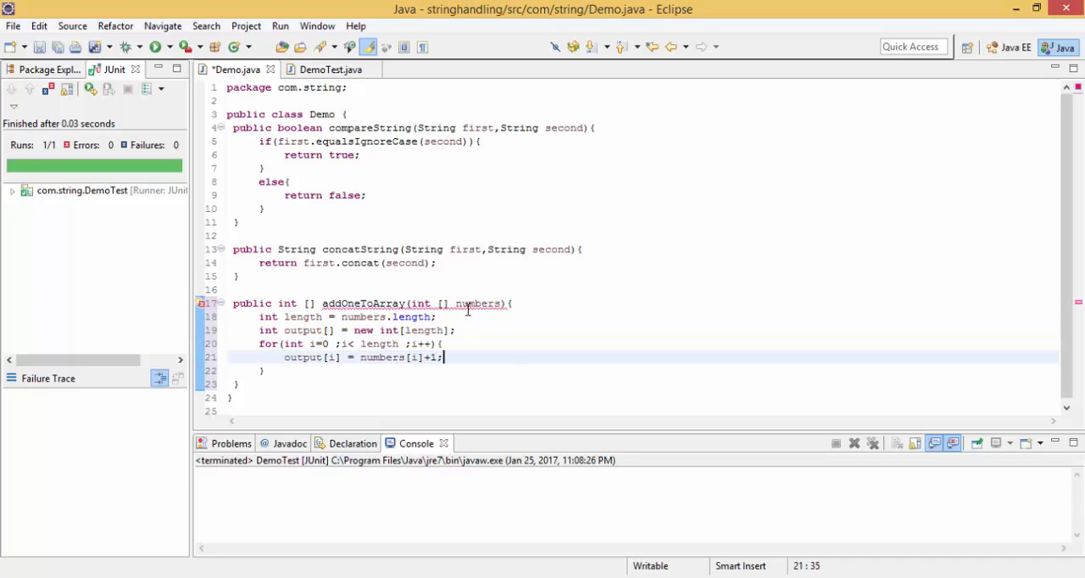
- Fill the loop with output[i] = numbers[i]+1 and return output from addOneToArray
double_click(379, 358)
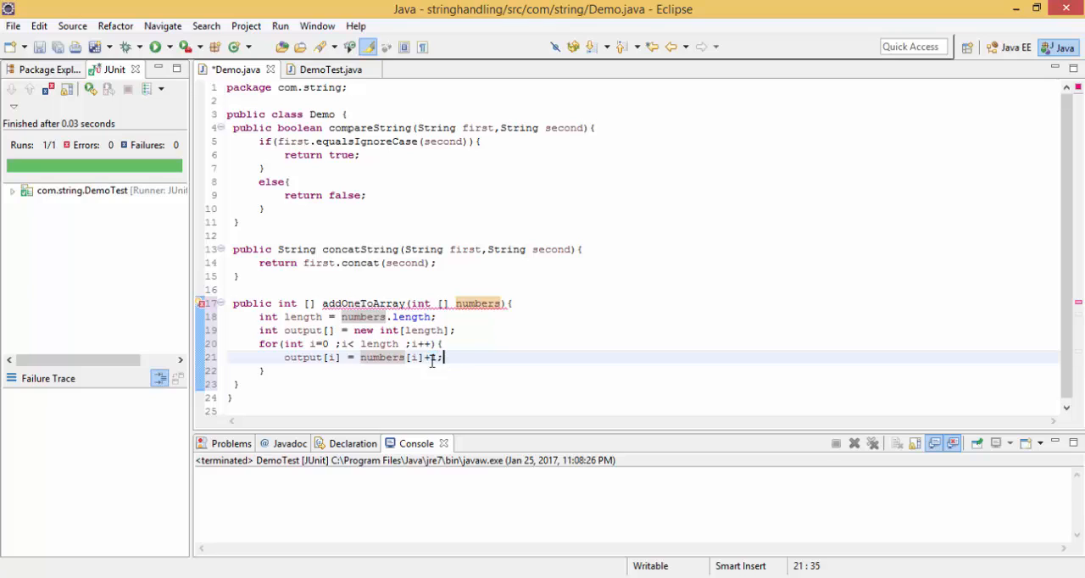
double_click(302, 357)
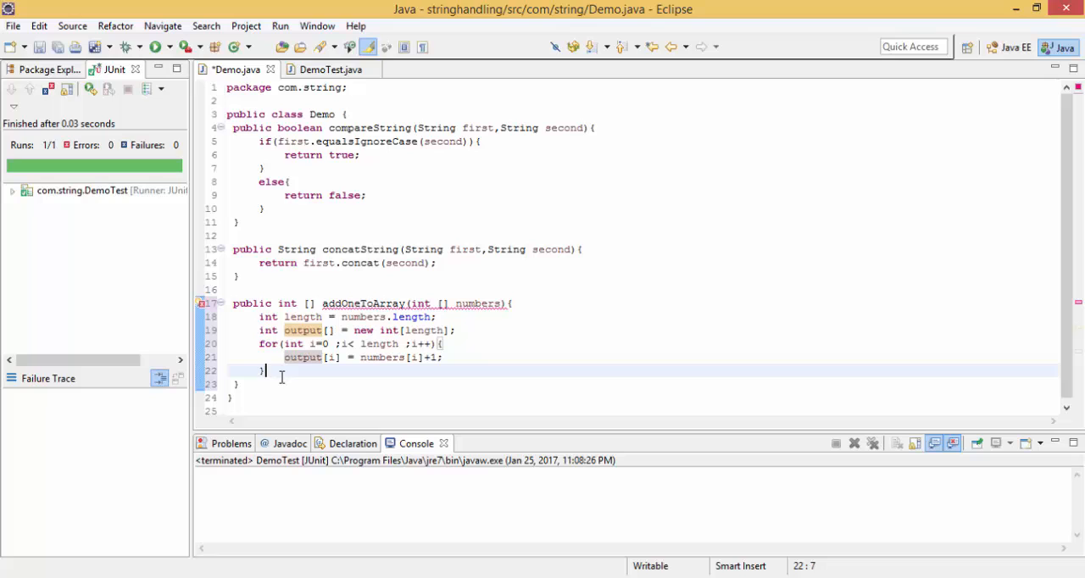
type("re")
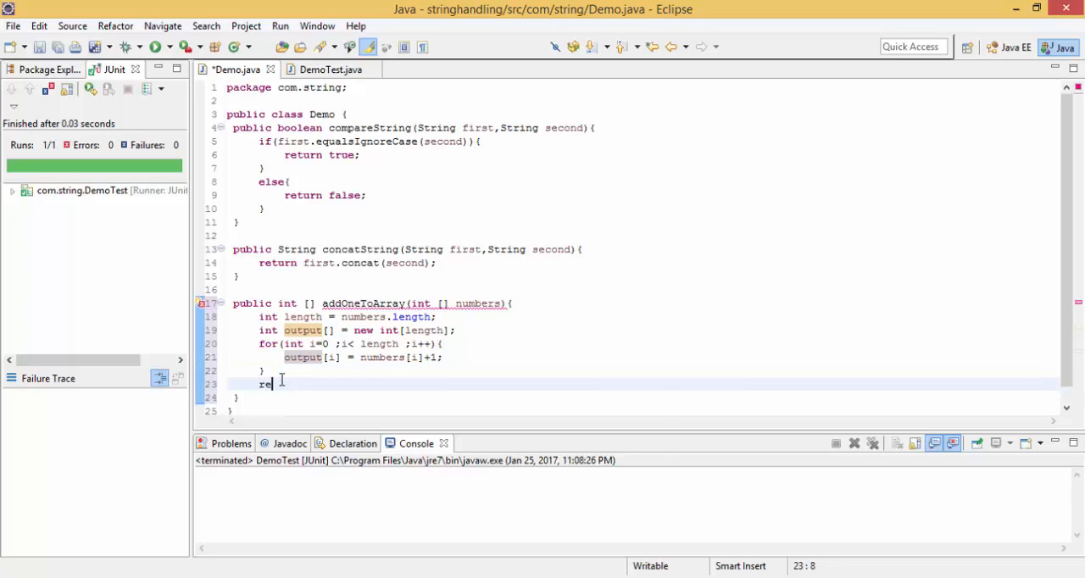
type("turn")
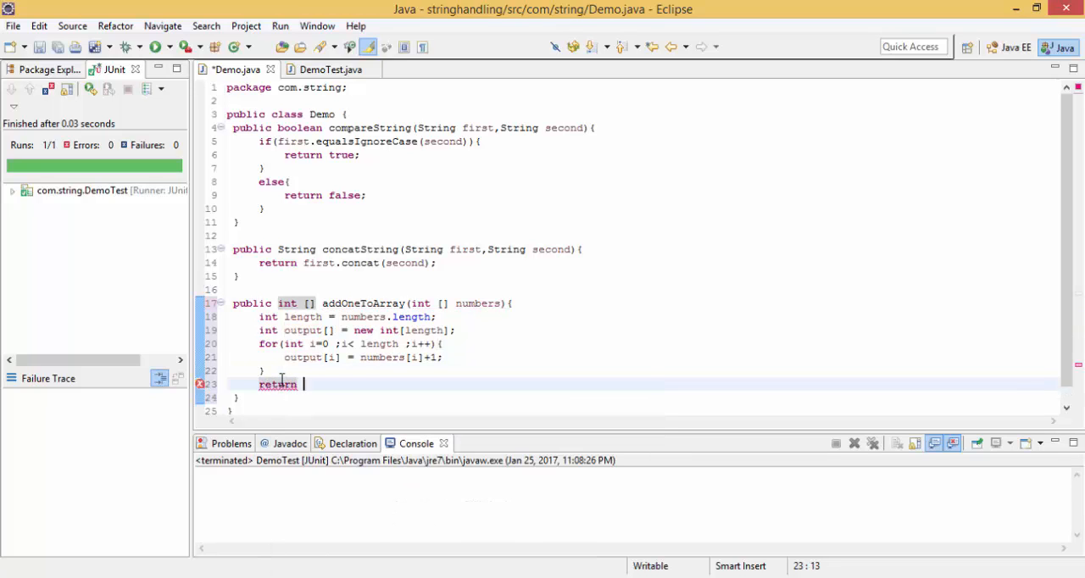
type("output")
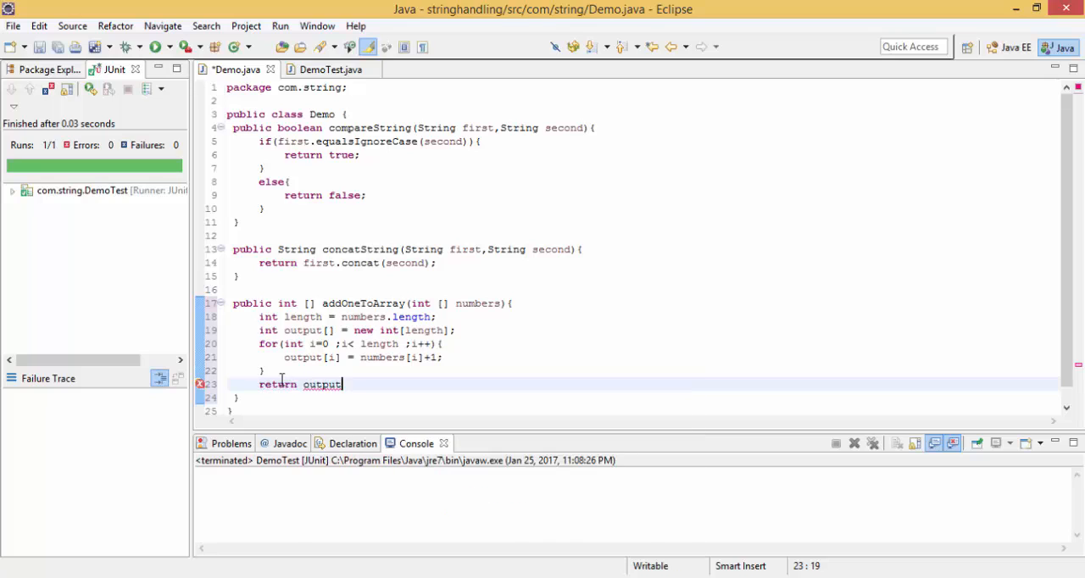
type(";")
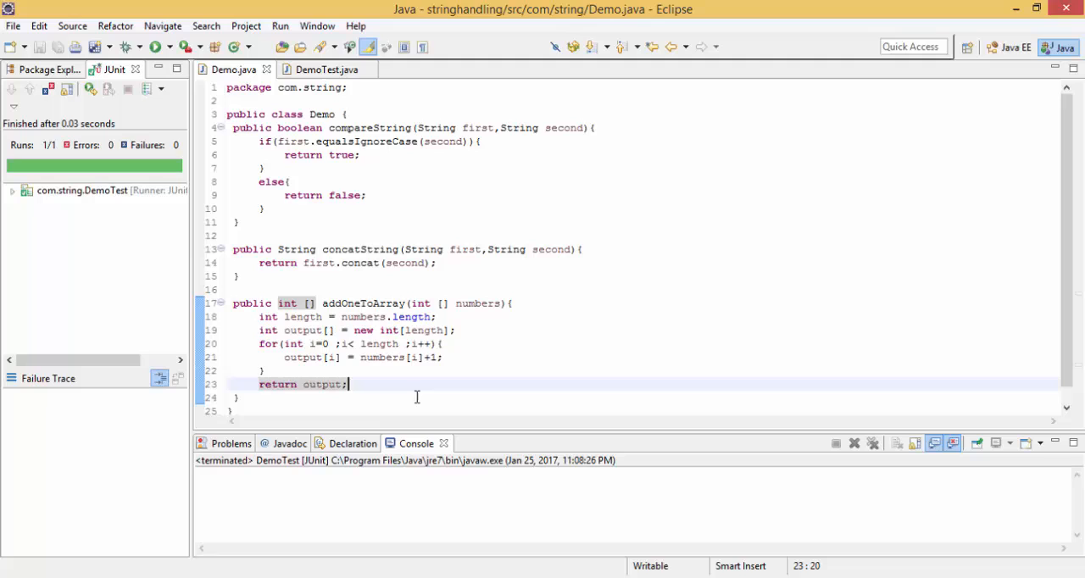
double_click(363, 302)
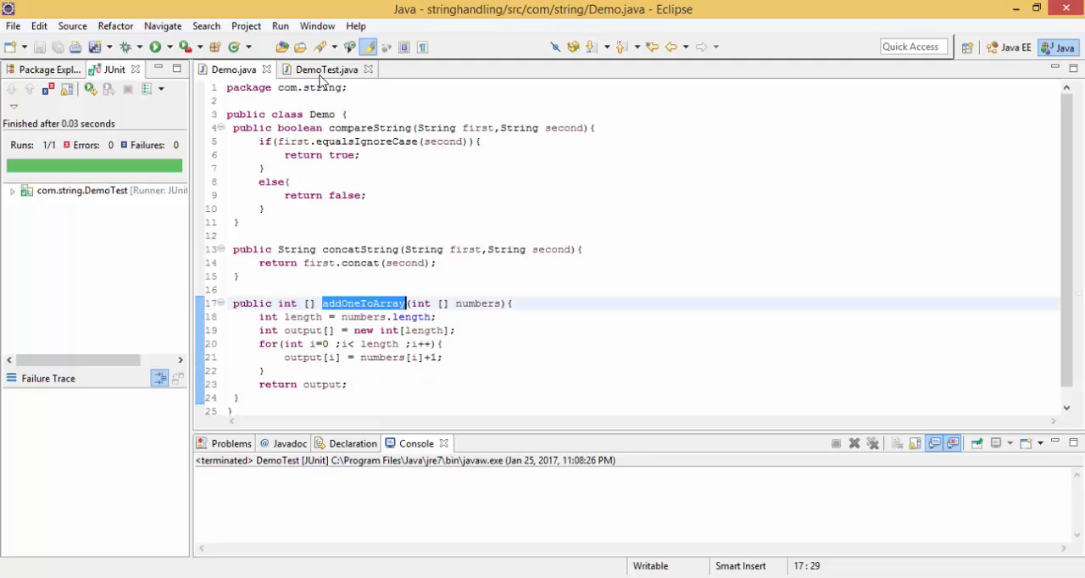
left_click(326, 70)
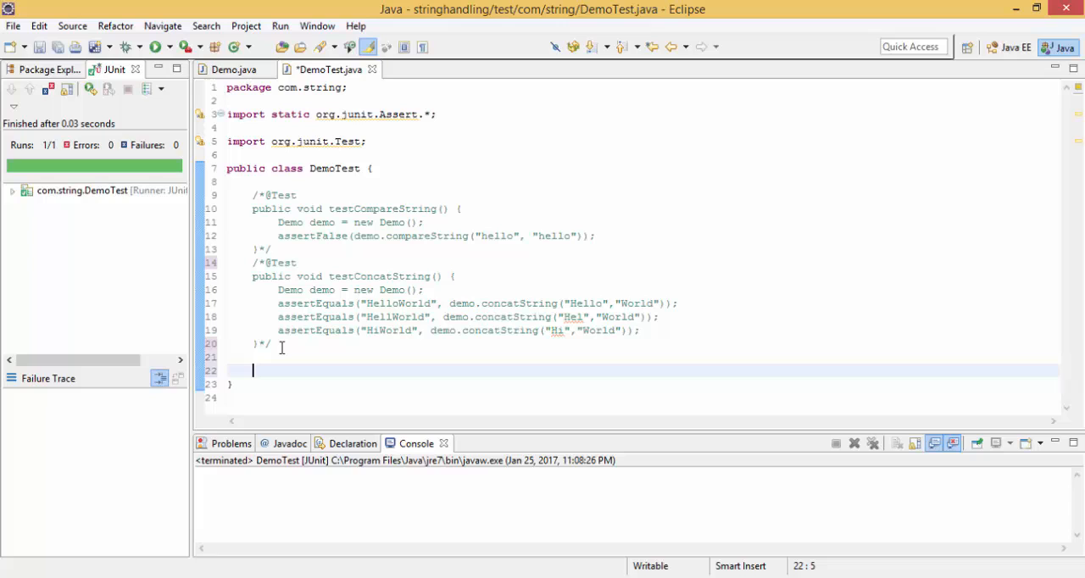
type("@Tes")
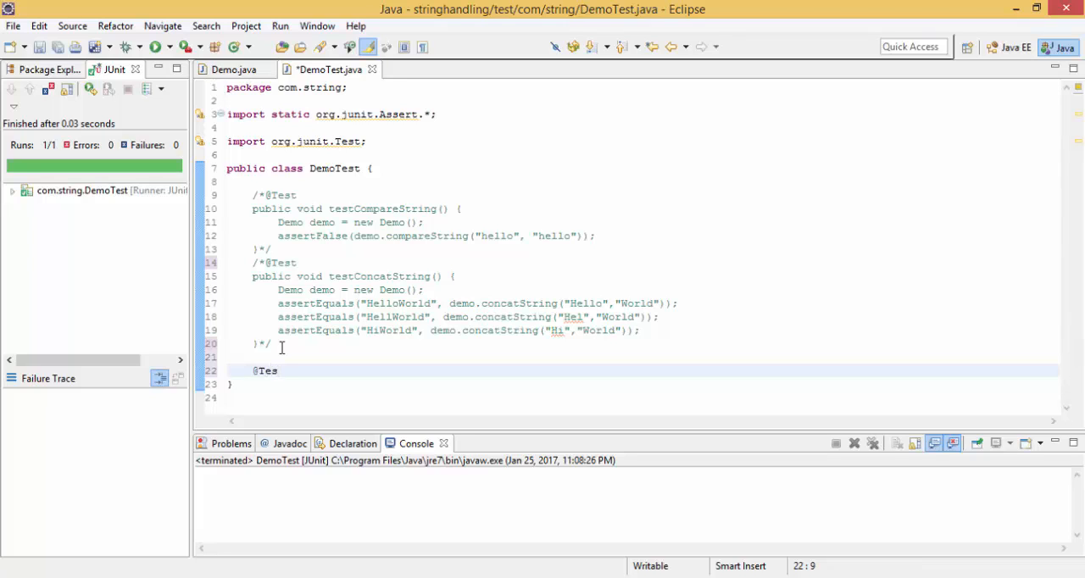
type("t")
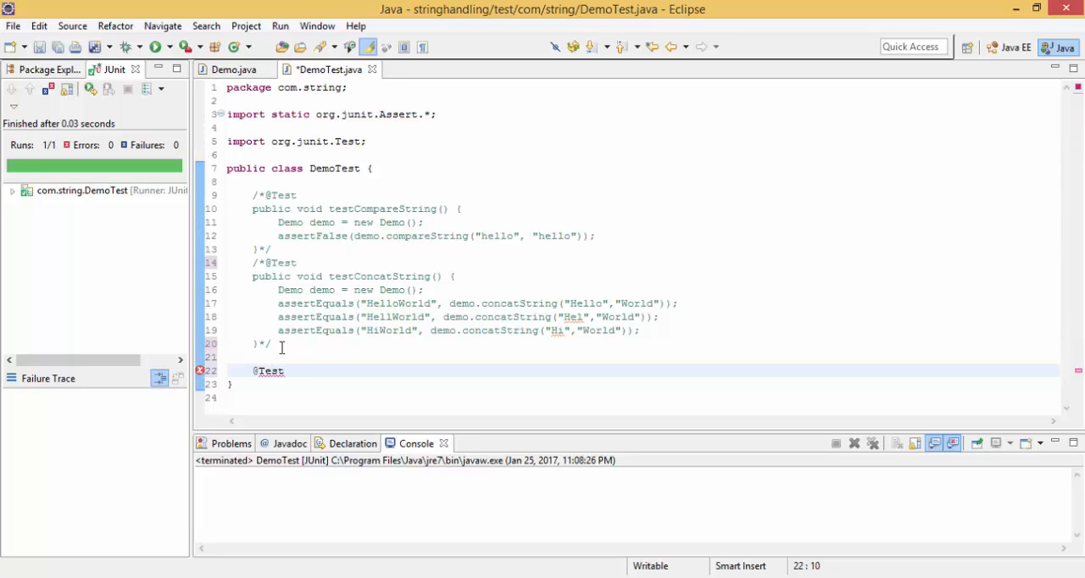
type("public")
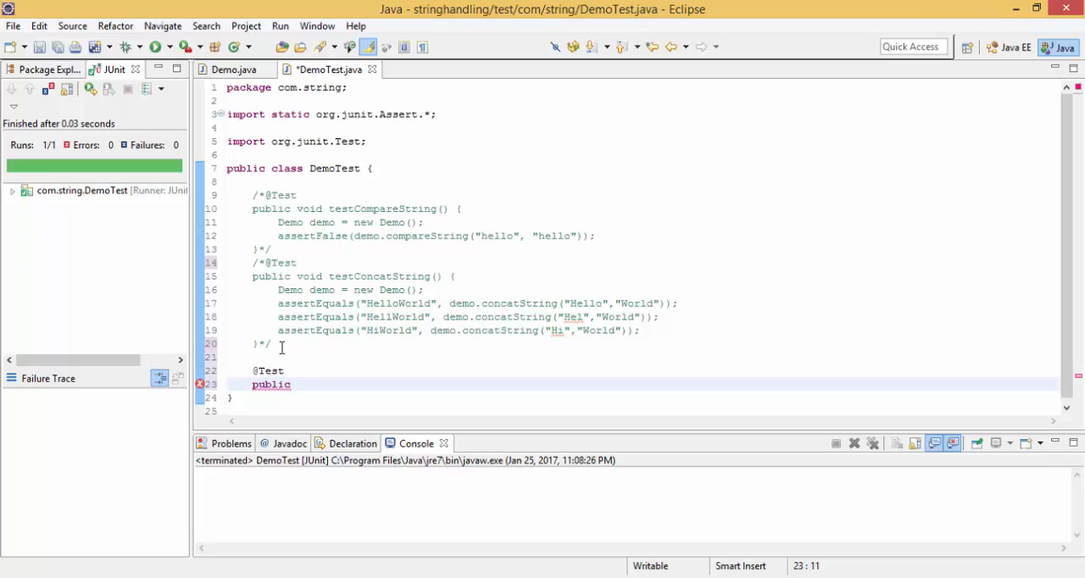
type("voi")
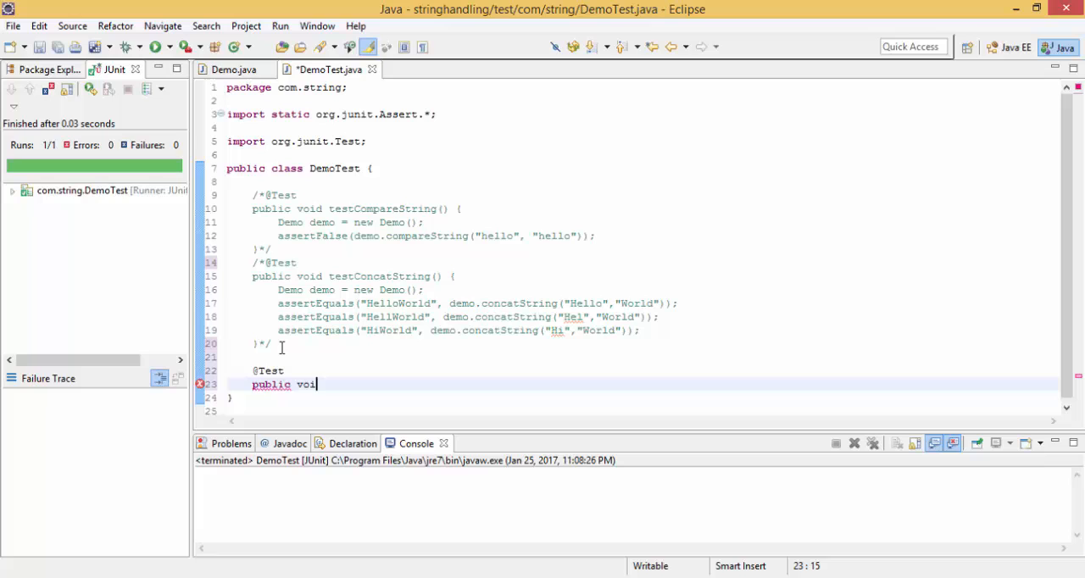
type("d")
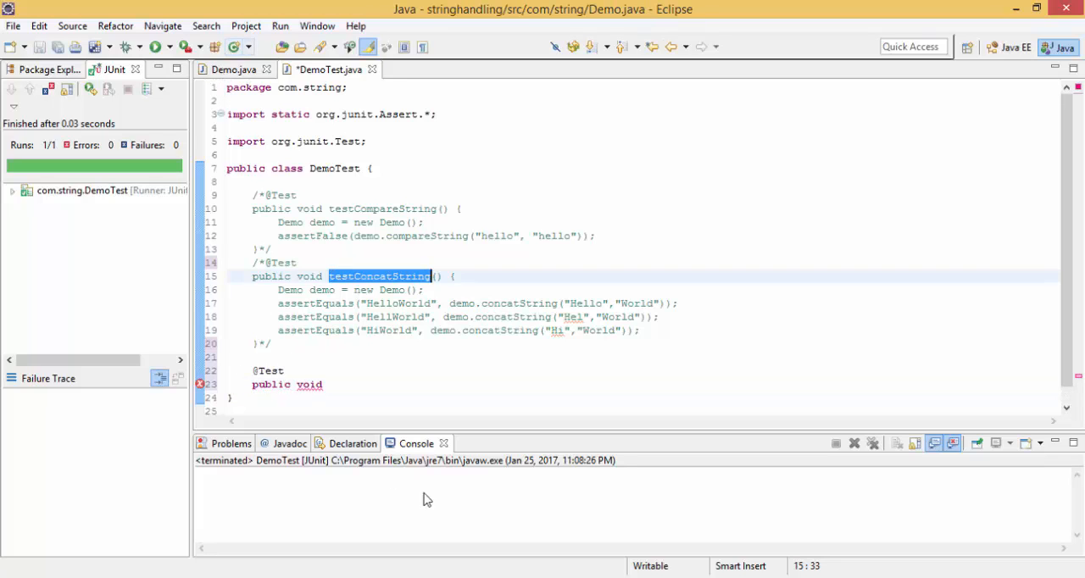
left_click(234, 69)
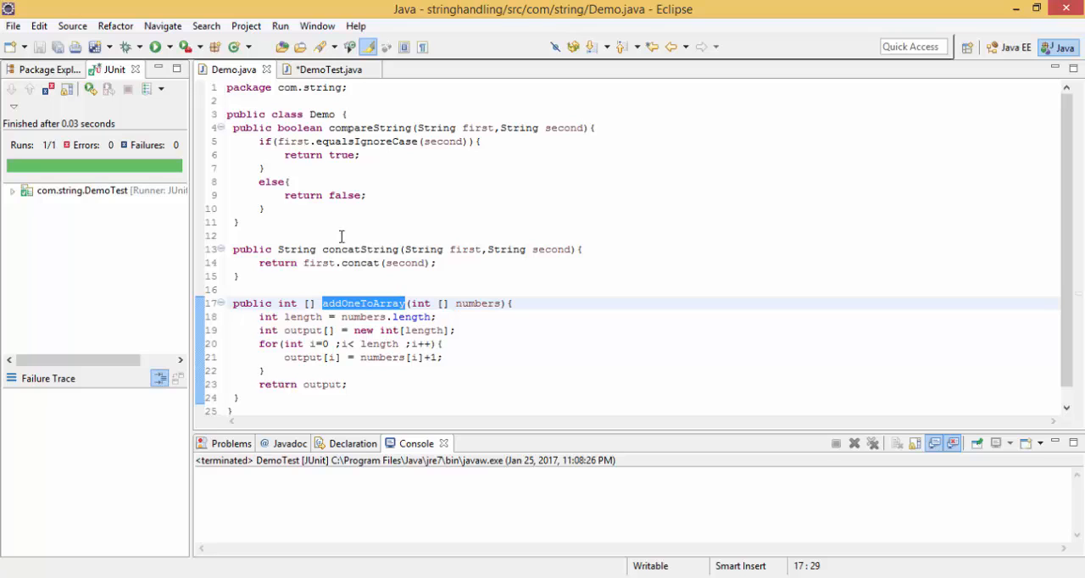
left_click(331, 69)
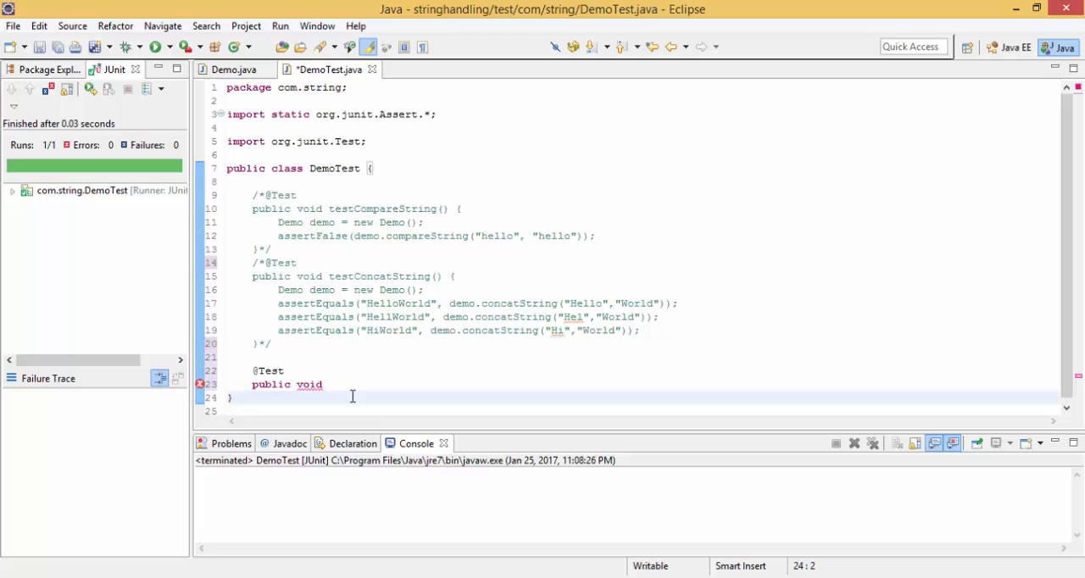
- Name it testAddOneToArray(){ and create Demo demo = new Demo(); inside it
left_click(353, 383)
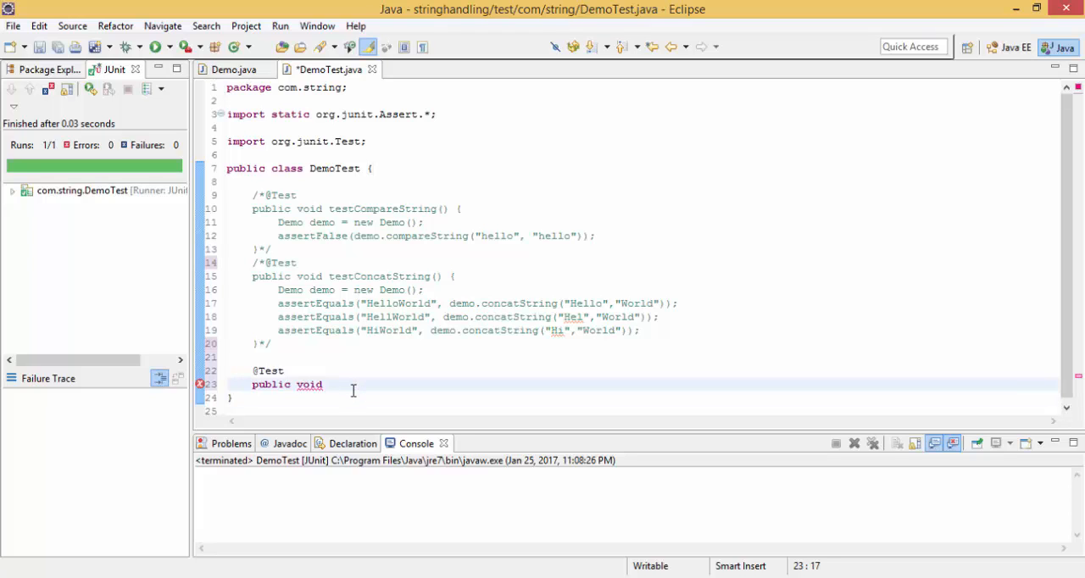
type("testaddOneToArray")
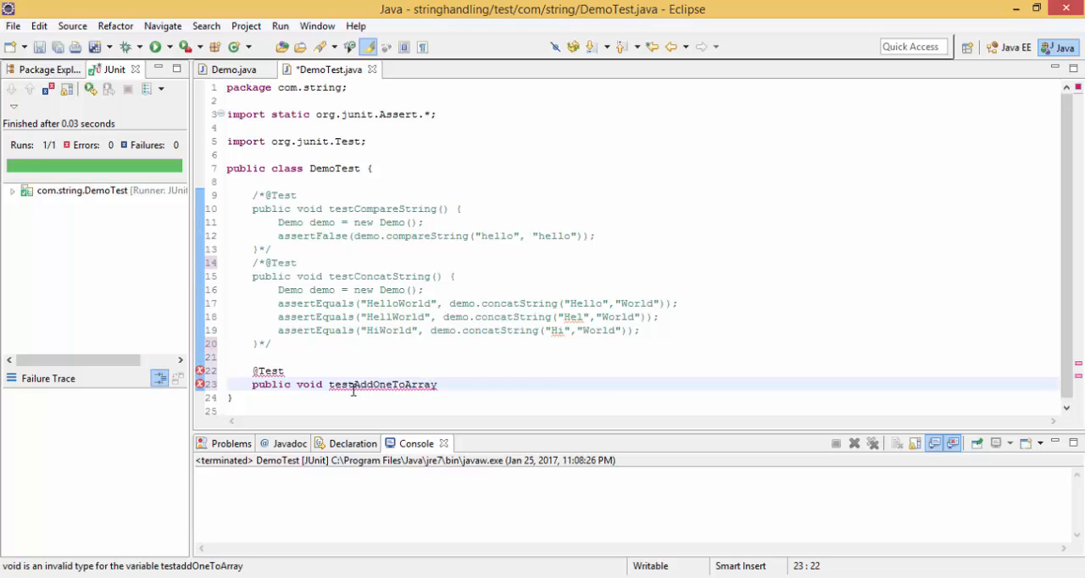
left_click(439, 384)
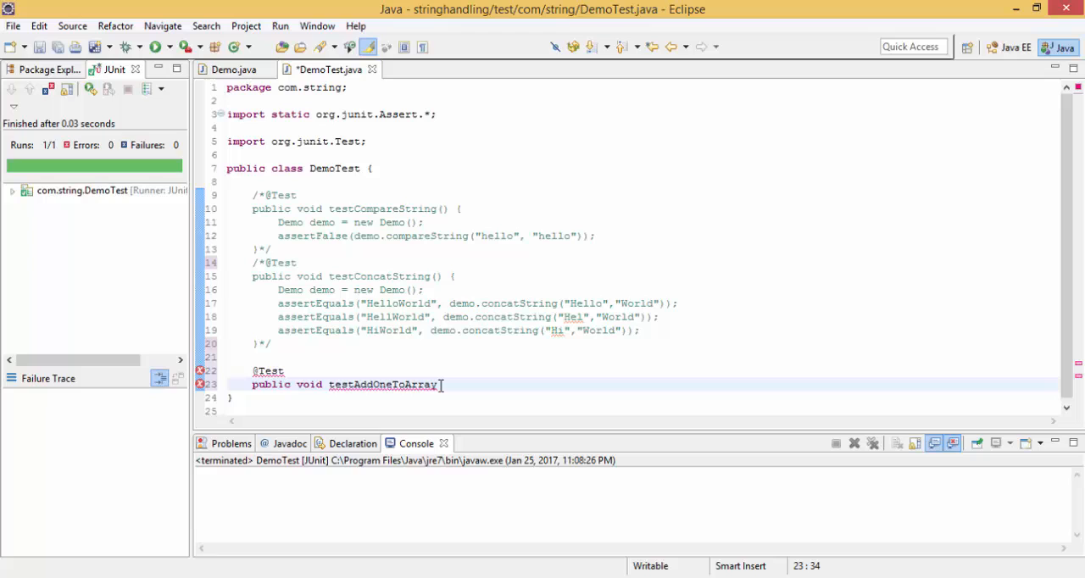
type("()")
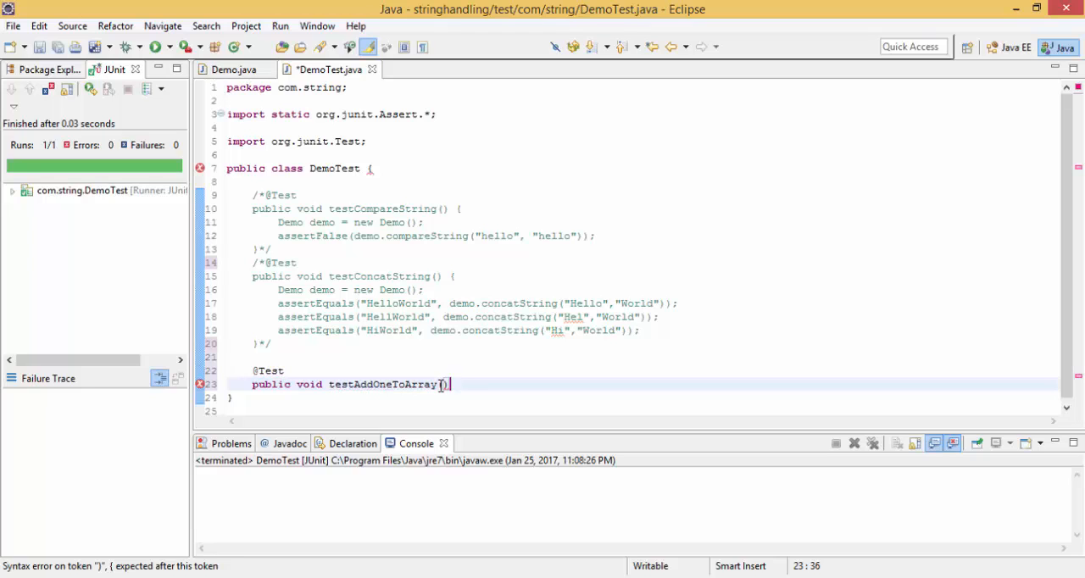
type("{")
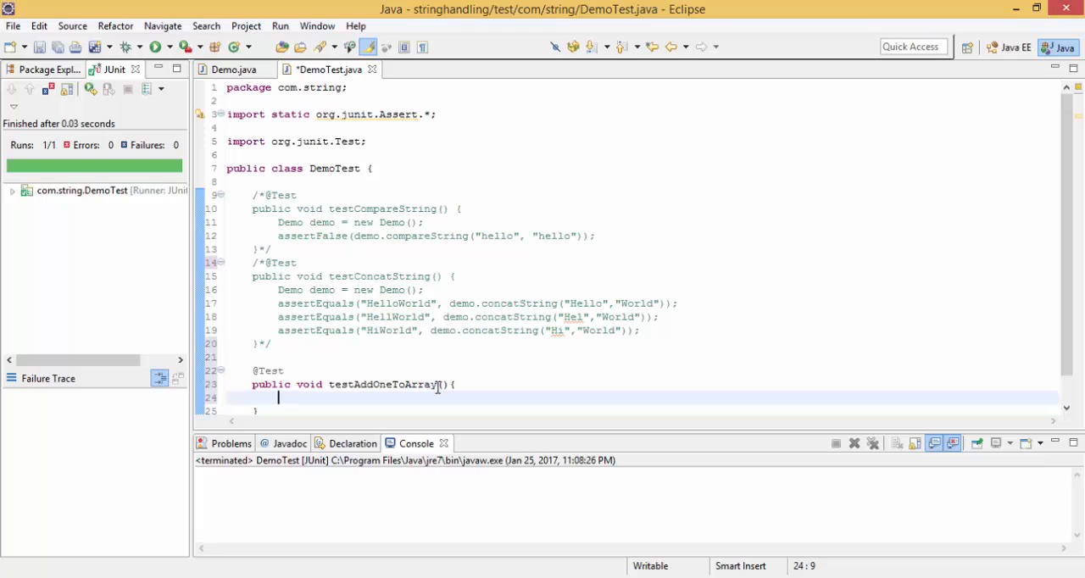
left_click_drag(278, 288, 399, 301)
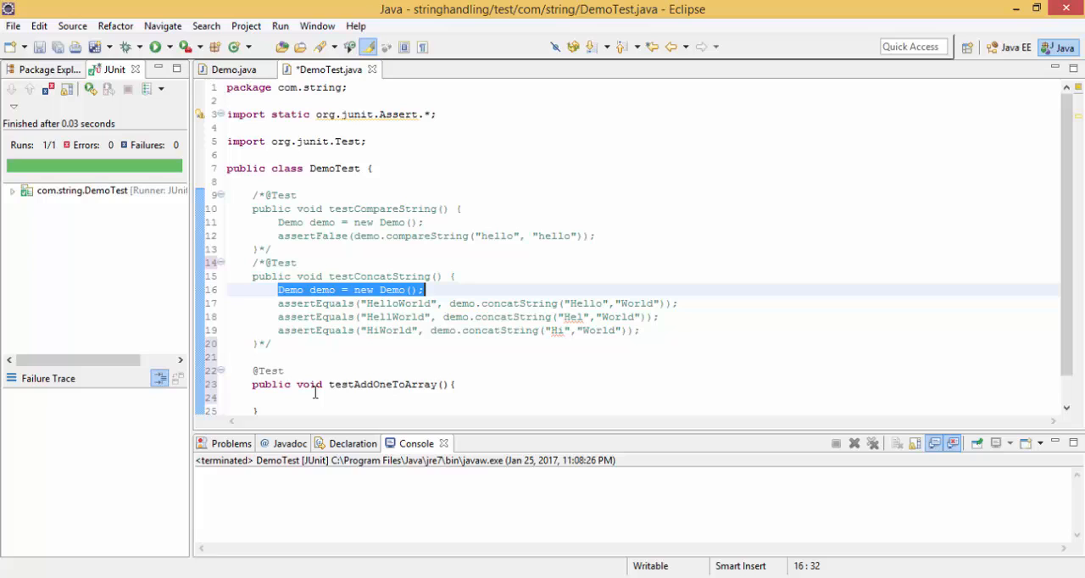
type("Demo demo = new Demo();")
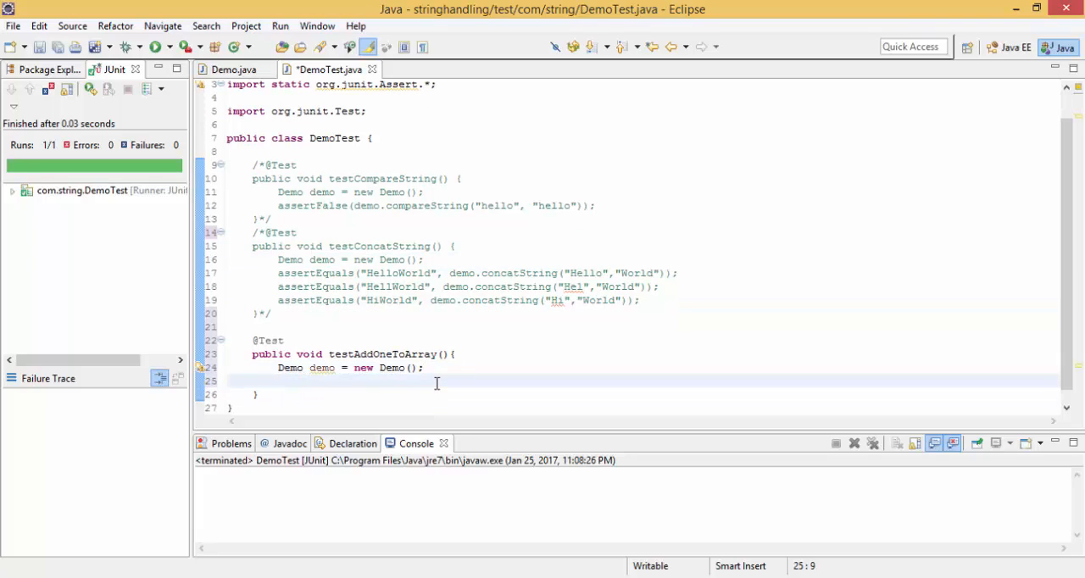
- Insert assertArrayEquals via content assist with demo.addOneToArray(new int[]{2,7}) as the actual value
type("ass")
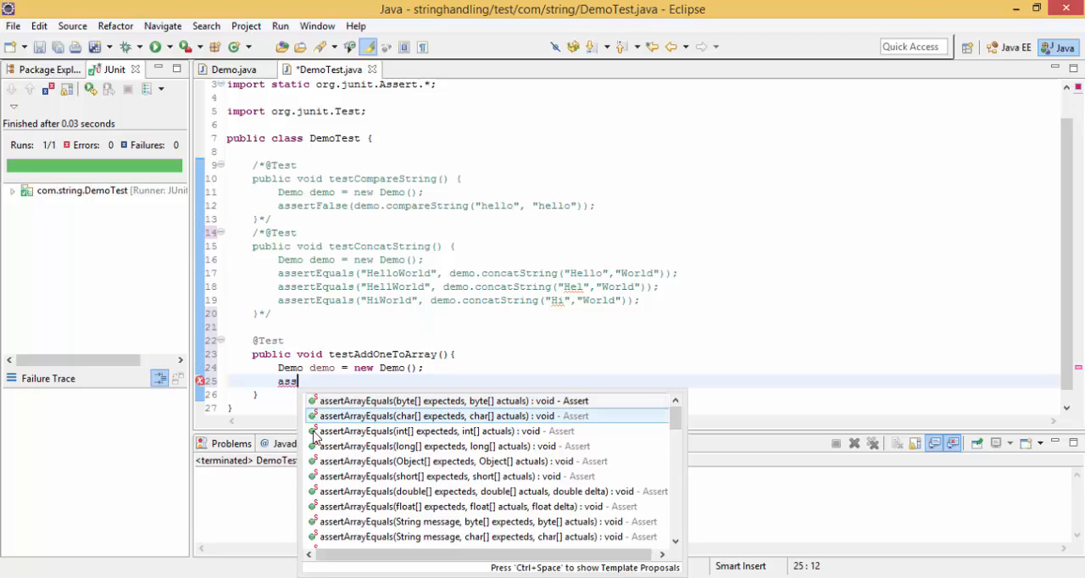
left_click(458, 415)
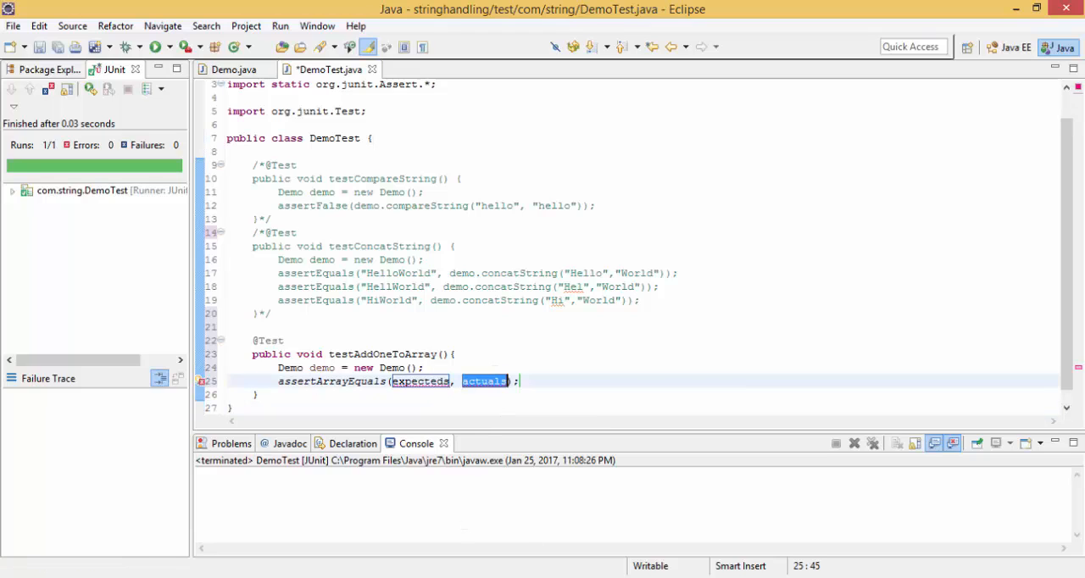
type("de")
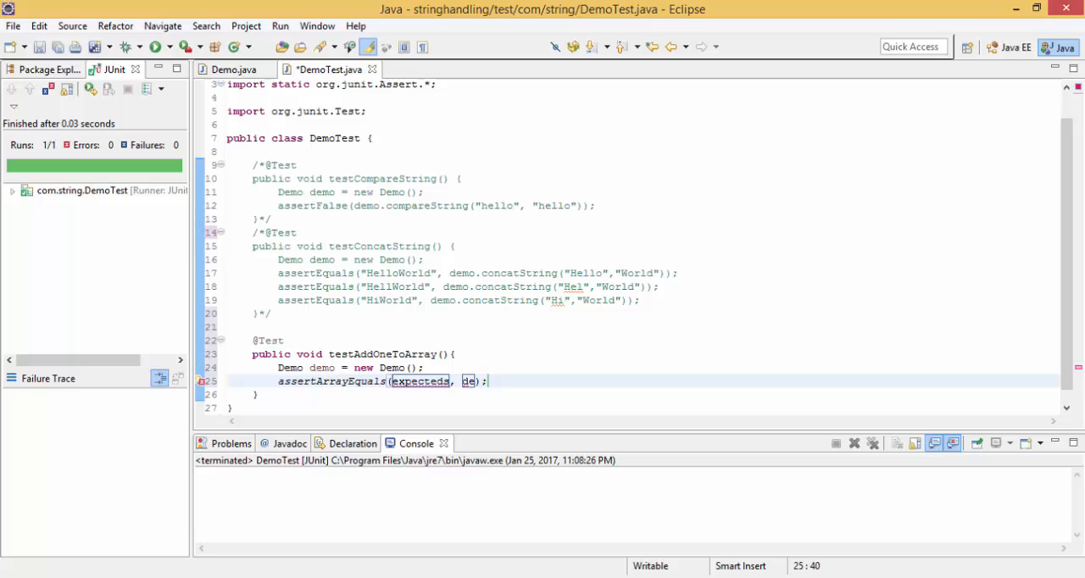
type("demo.")
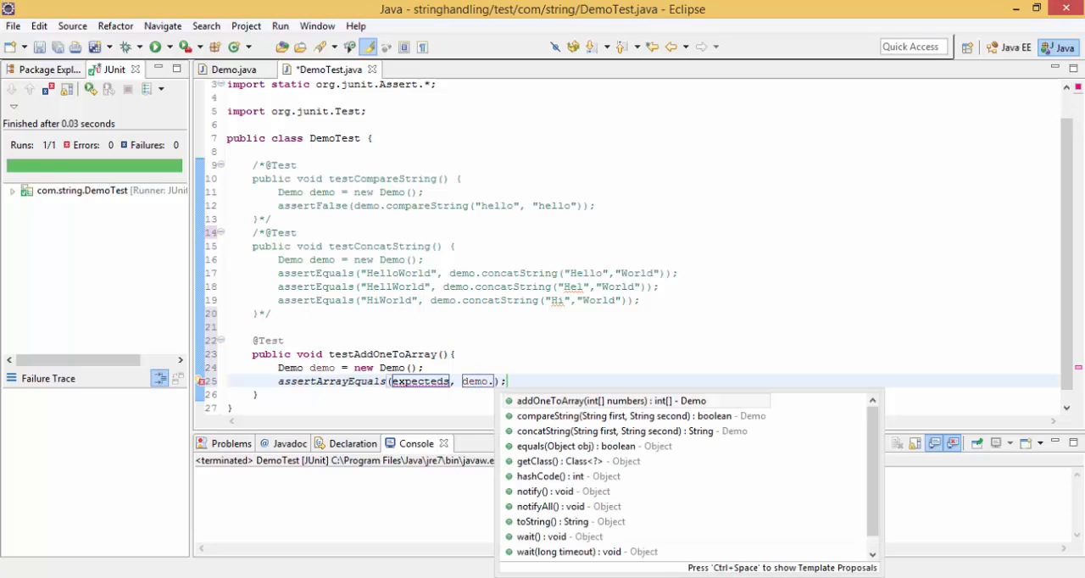
left_click(580, 400)
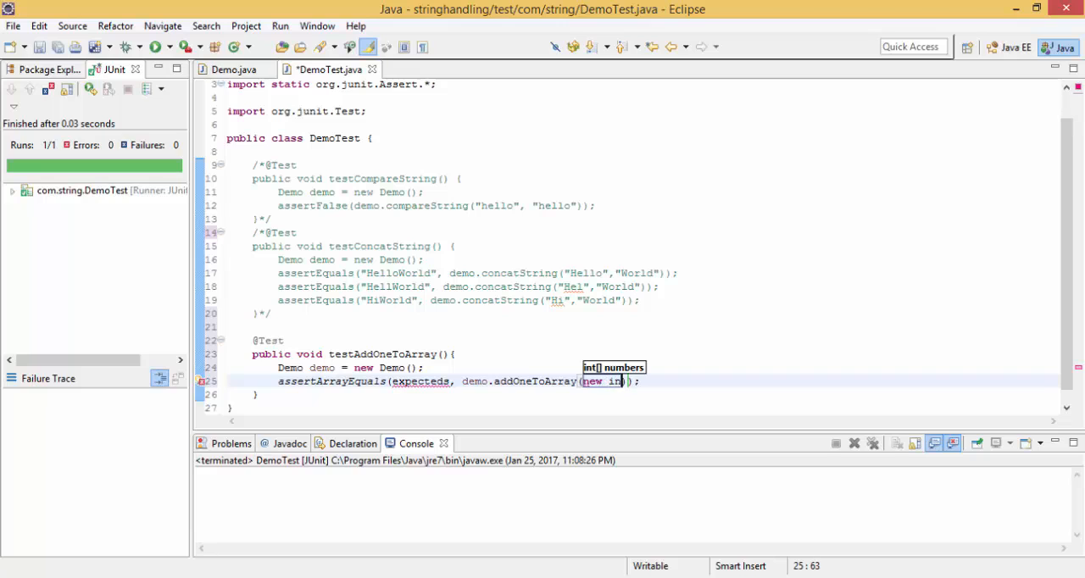
type("[]")
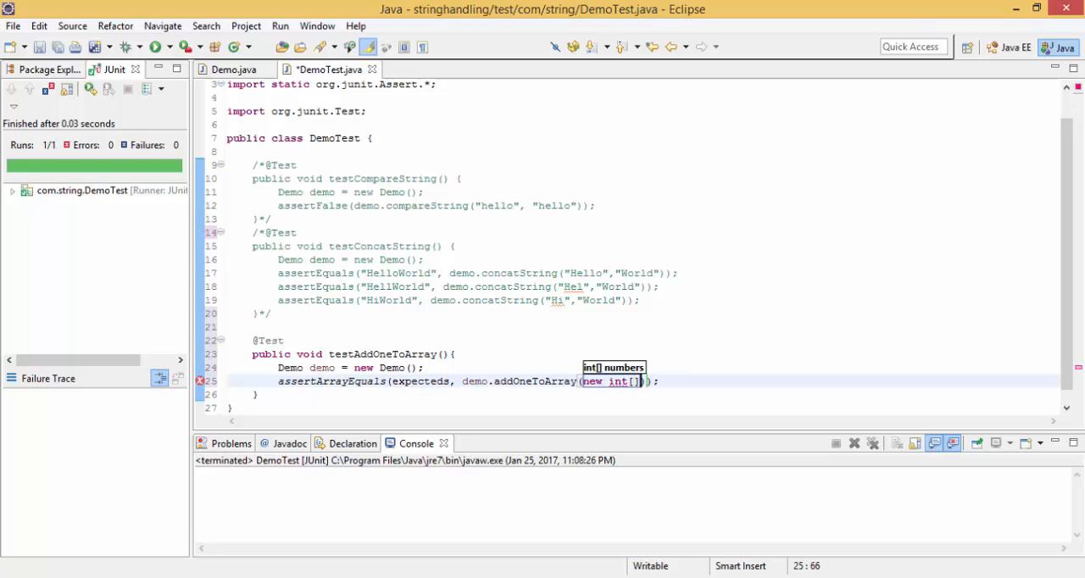
type("{}")
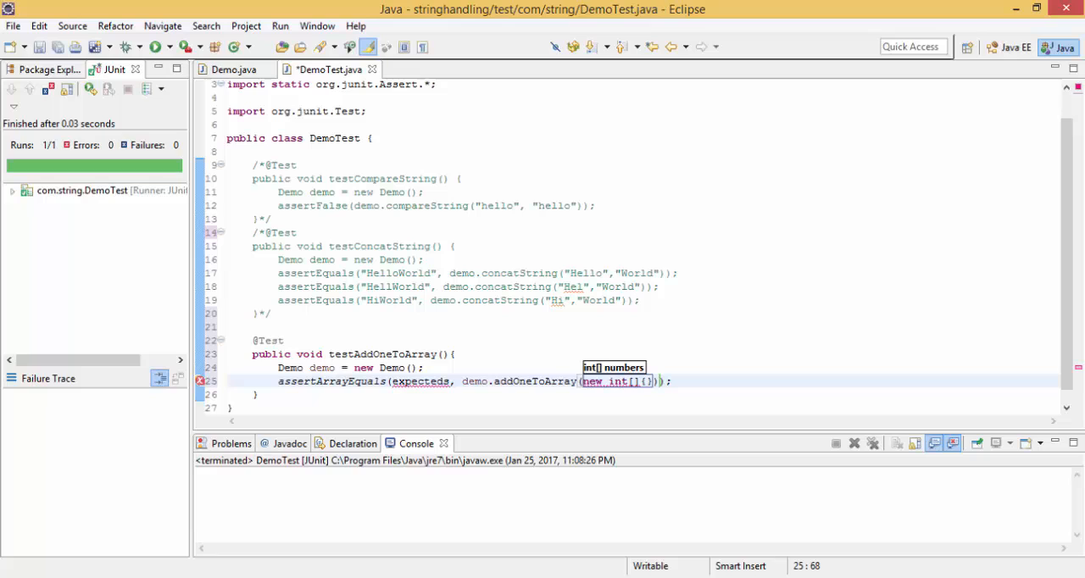
type("2")
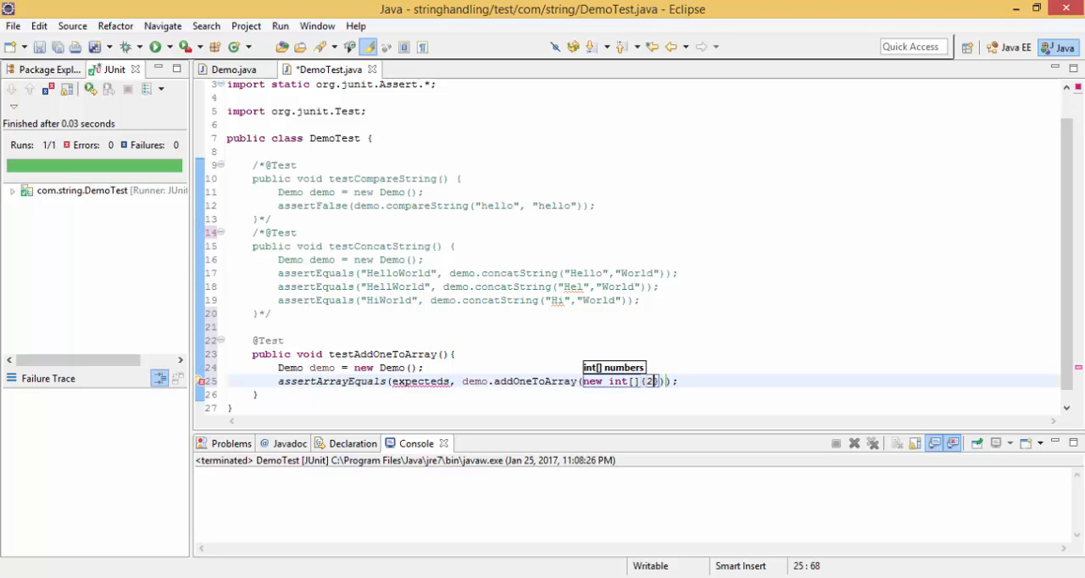
type(",3")
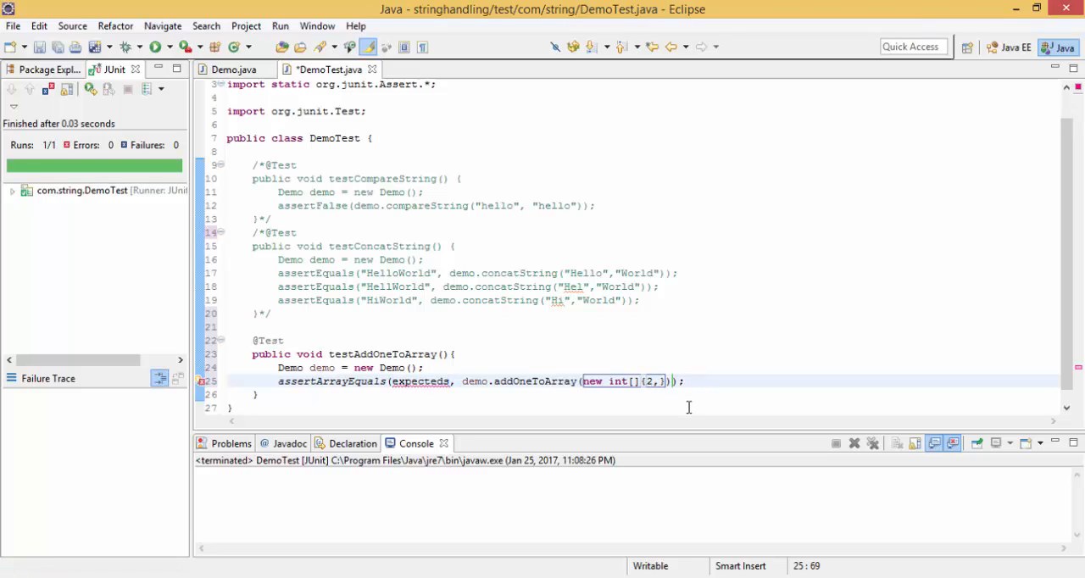
type("7")
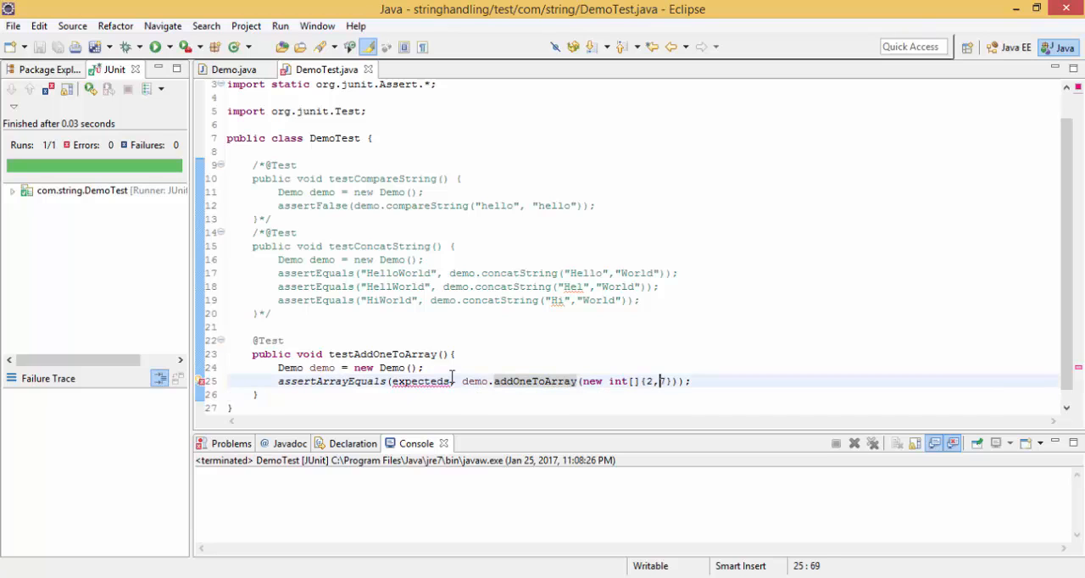
- Declare int expected[] = new int[]{} on a new line 25 above the assertion
key("Enter")
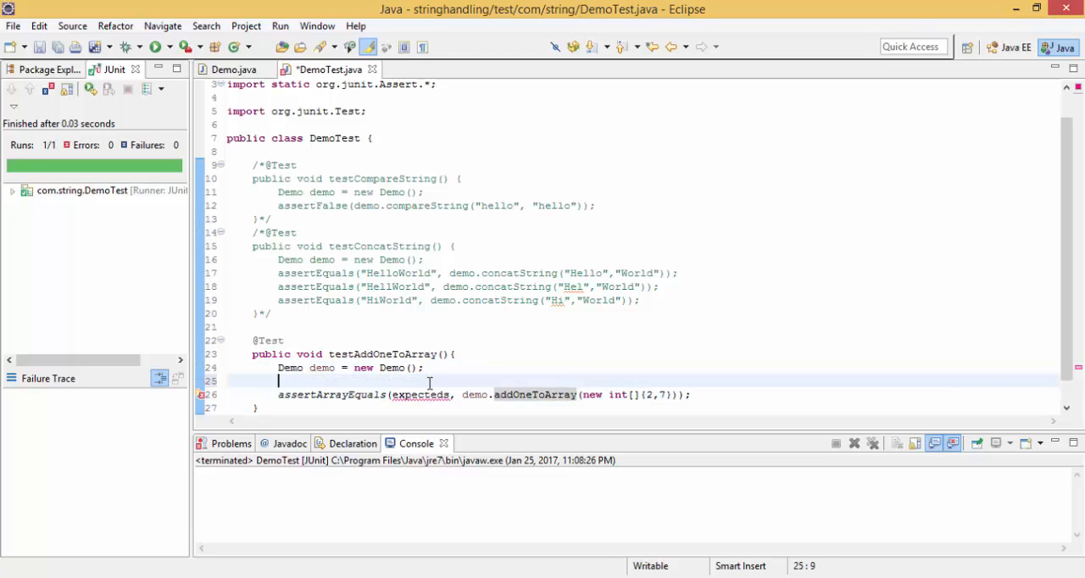
type("int")
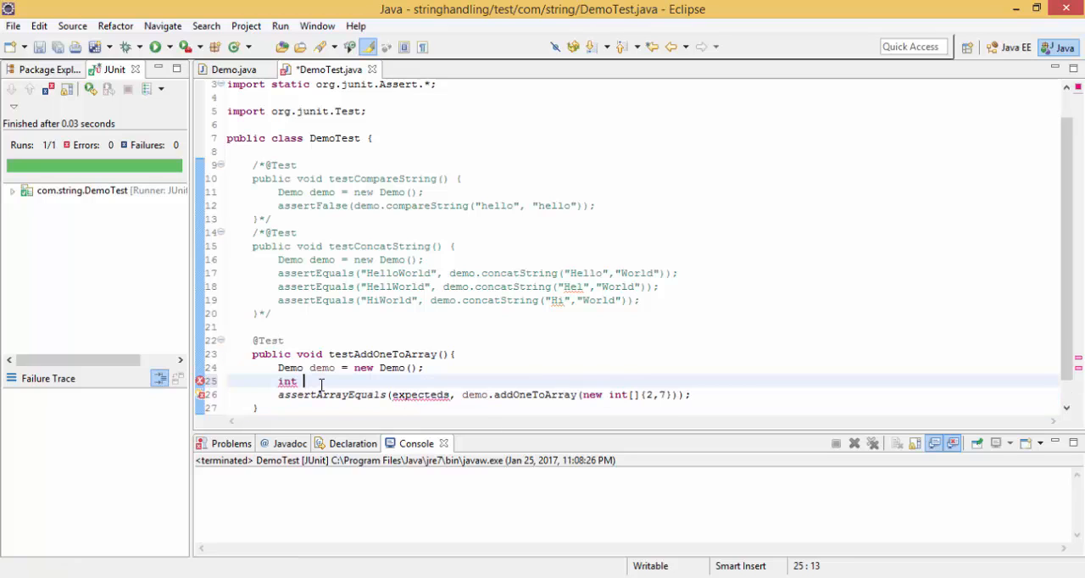
type("expec")
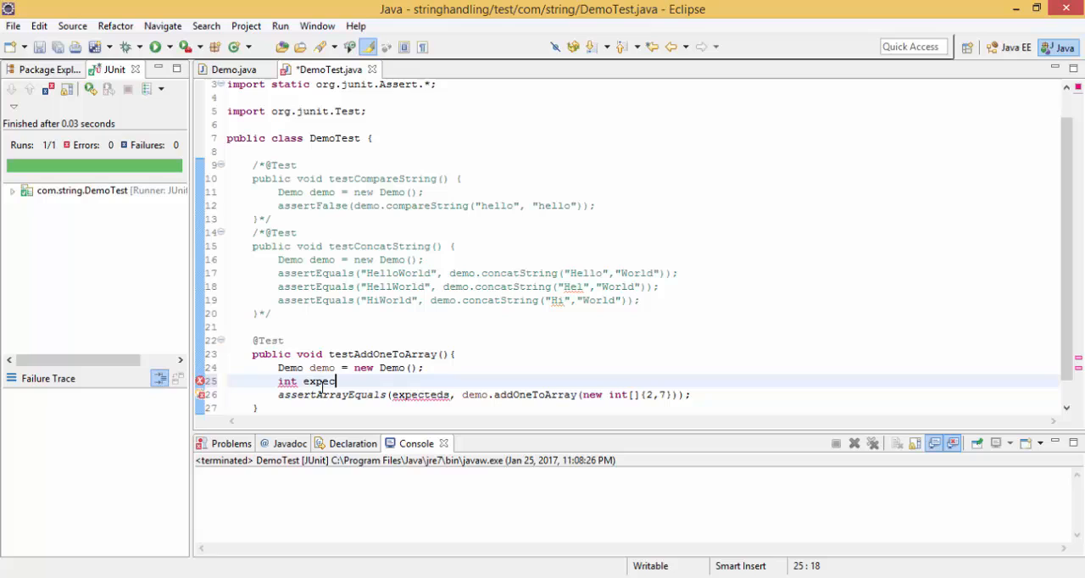
type("ted")
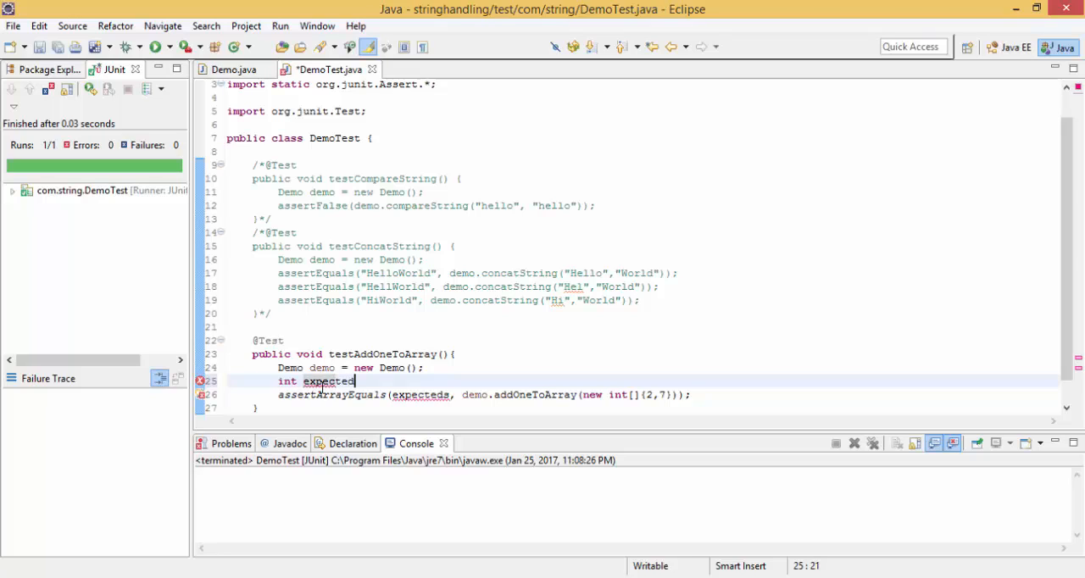
type("[]")
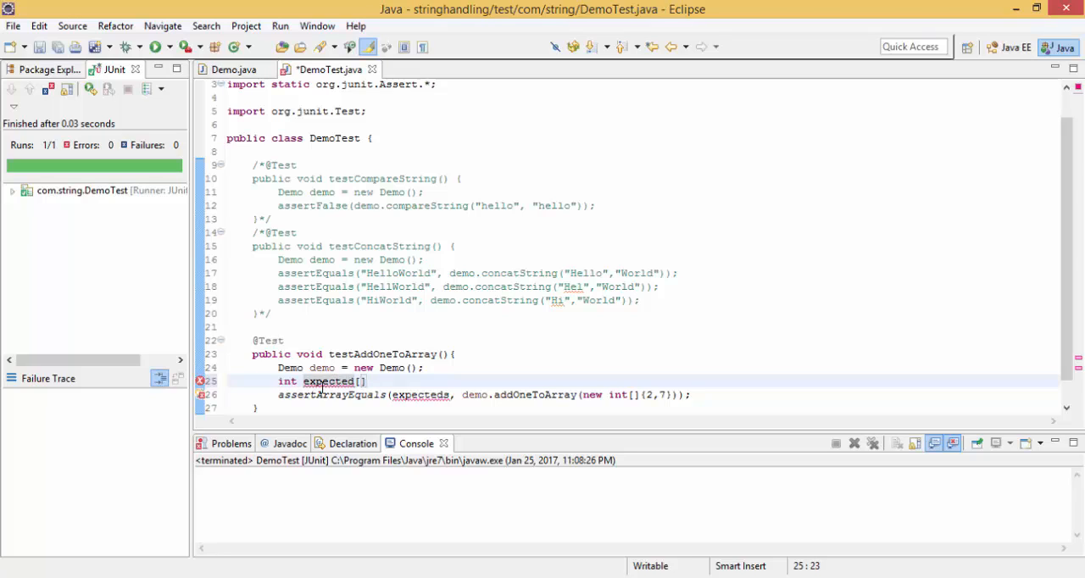
type("= new int")
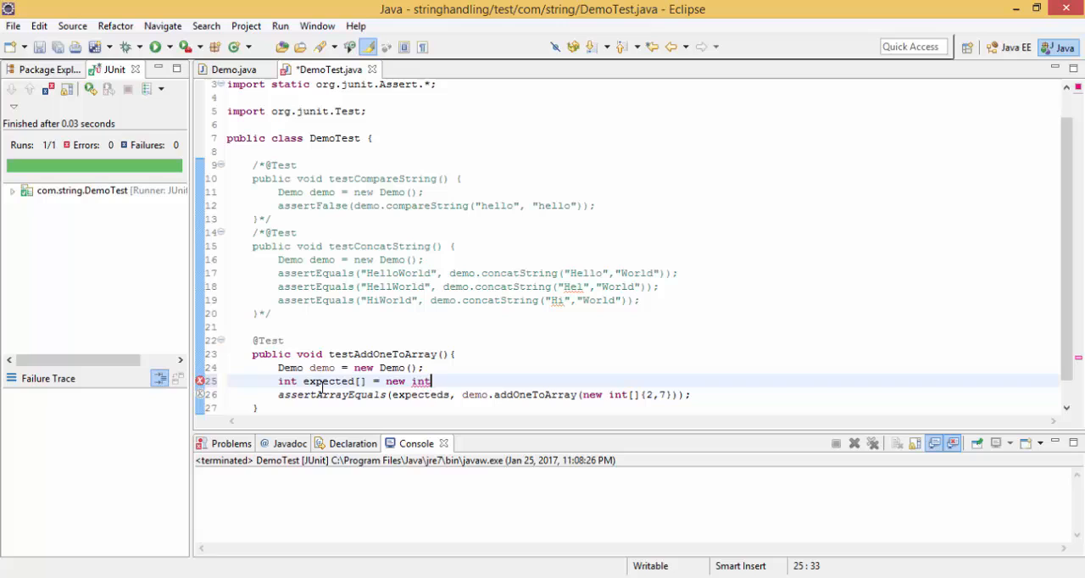
type("[]")
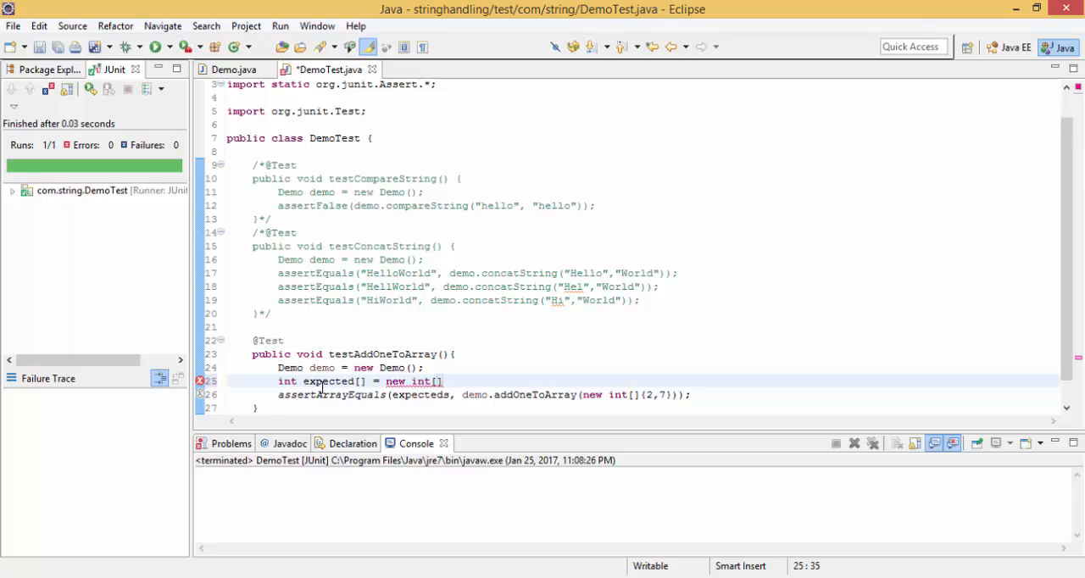
type("{};")
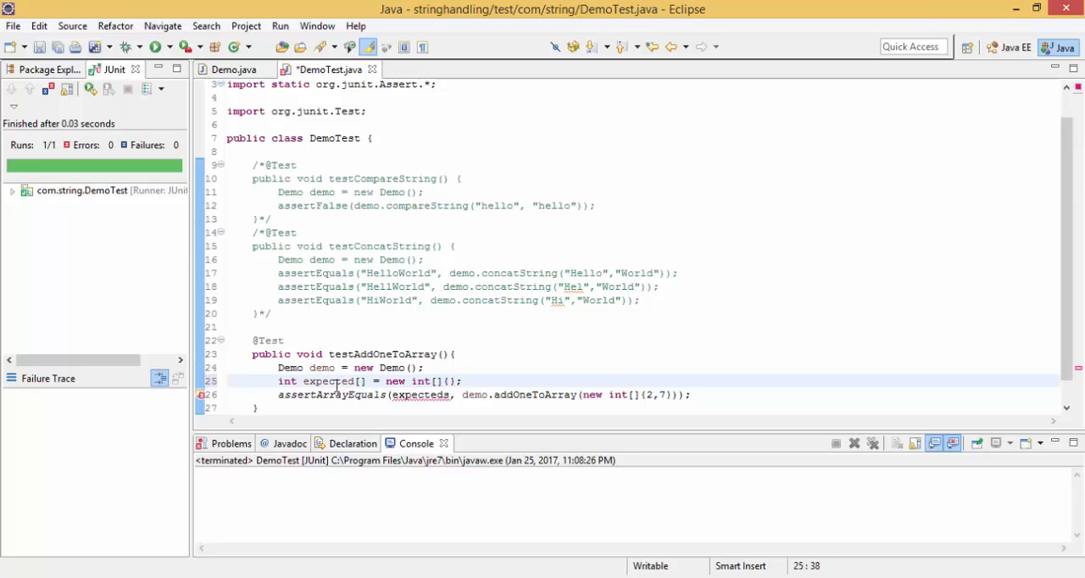
- Fix the expected variable name and fill its values {3,8} so assertArrayEquals has no error
double_click(328, 380)
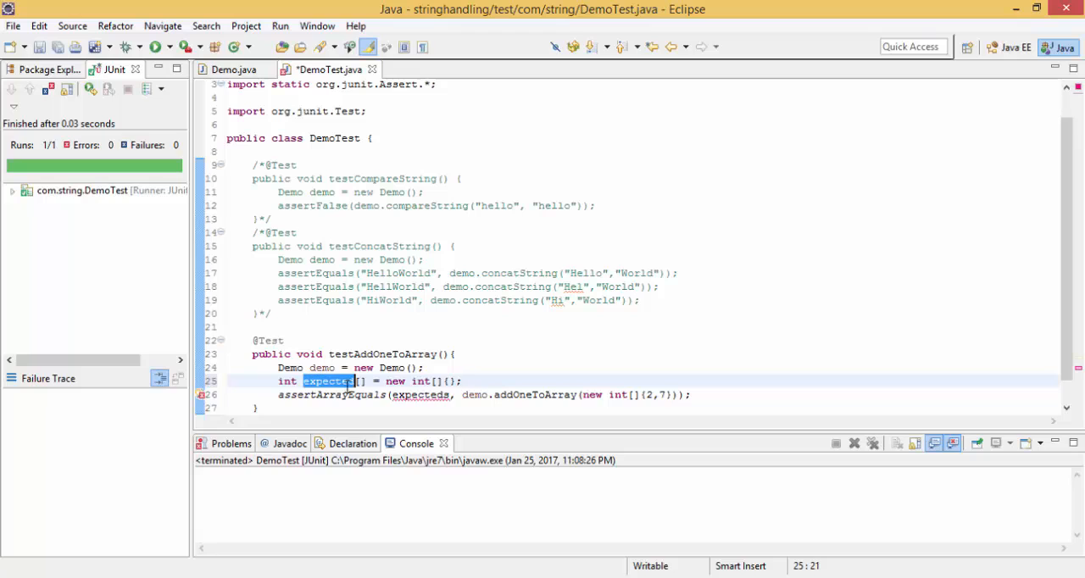
double_click(420, 394)
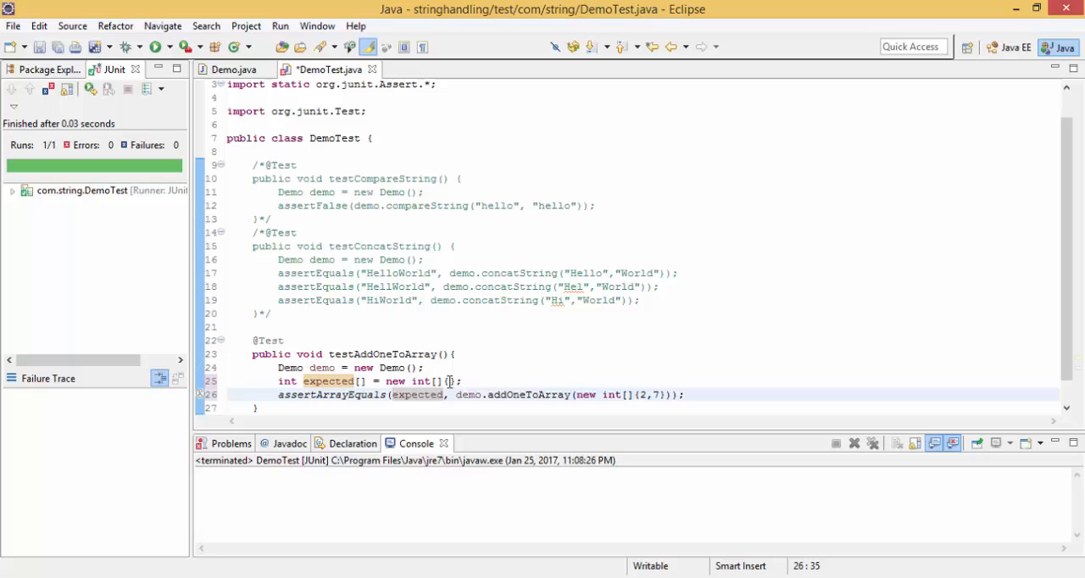
type("3")
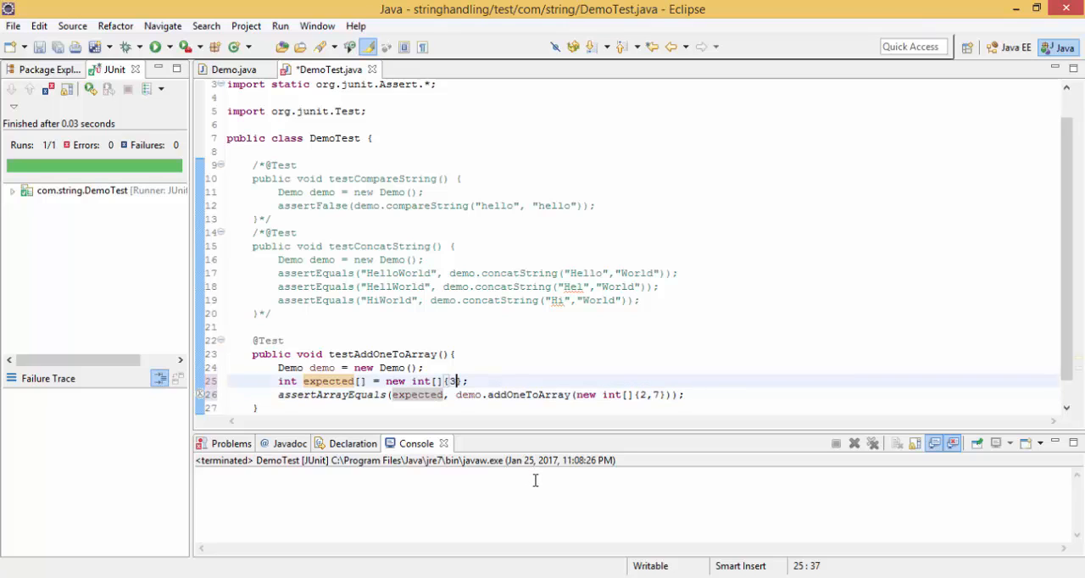
type(",8")
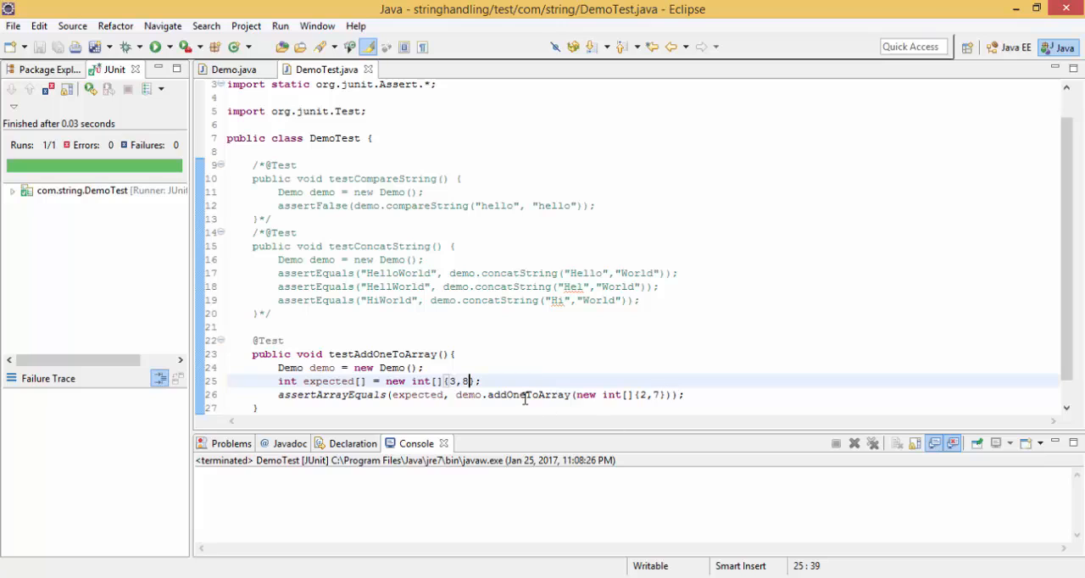
double_click(525, 393)
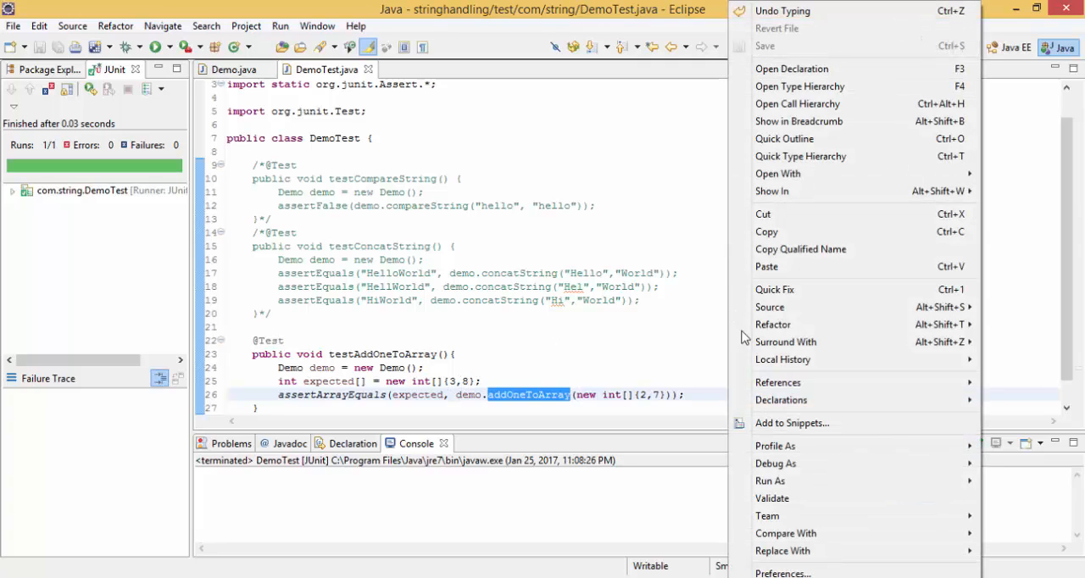
mouse_move(771, 482)
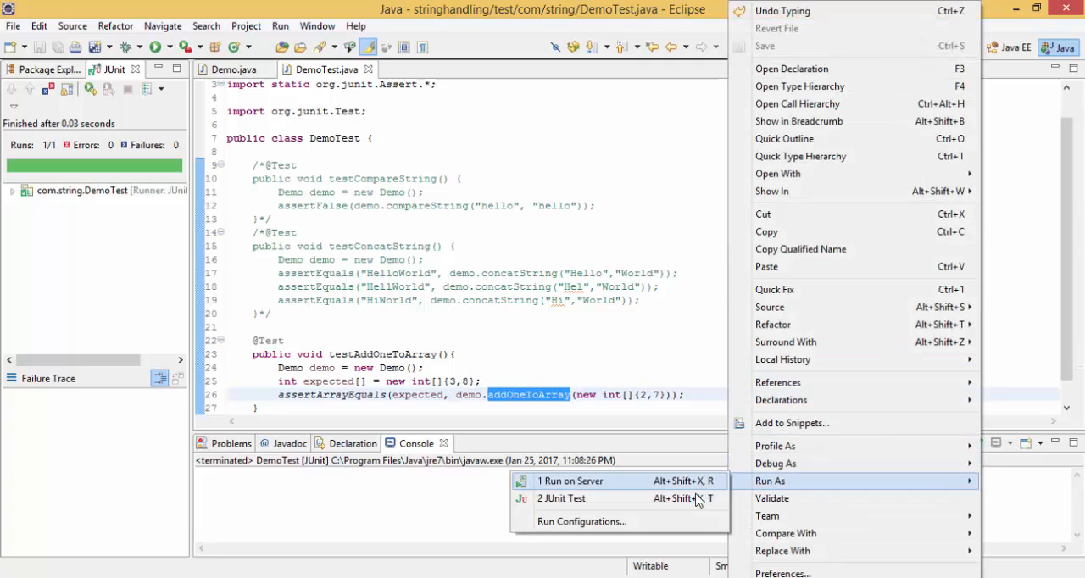
- Run DemoTest as a JUnit test (passes), change expected to {2,8}, save and rerun to see it fail at element 0
left_click(561, 498)
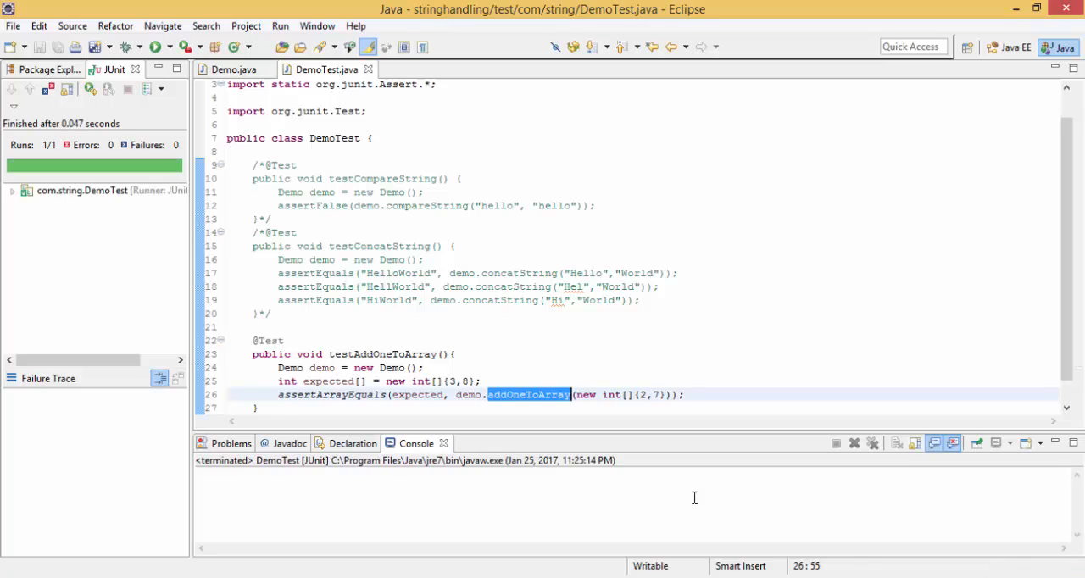
mouse_move(367, 475)
type("2")
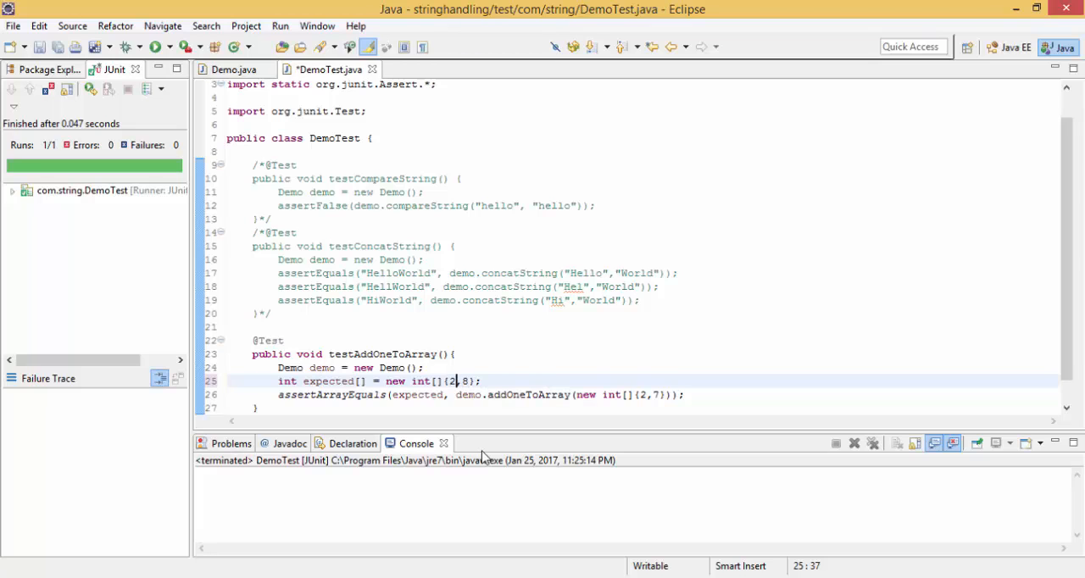
key("ctrl+s")
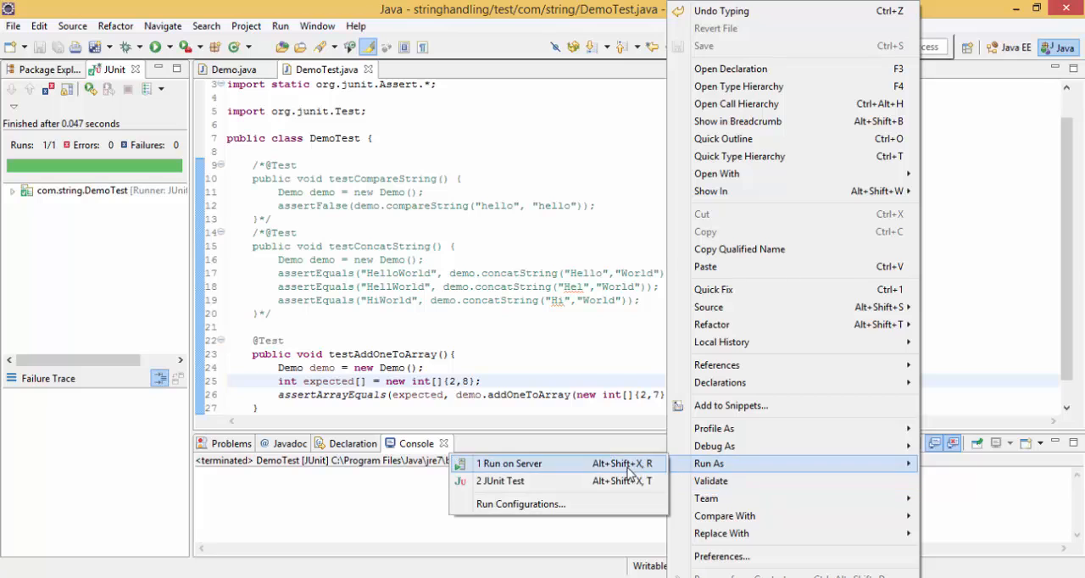
left_click(505, 481)
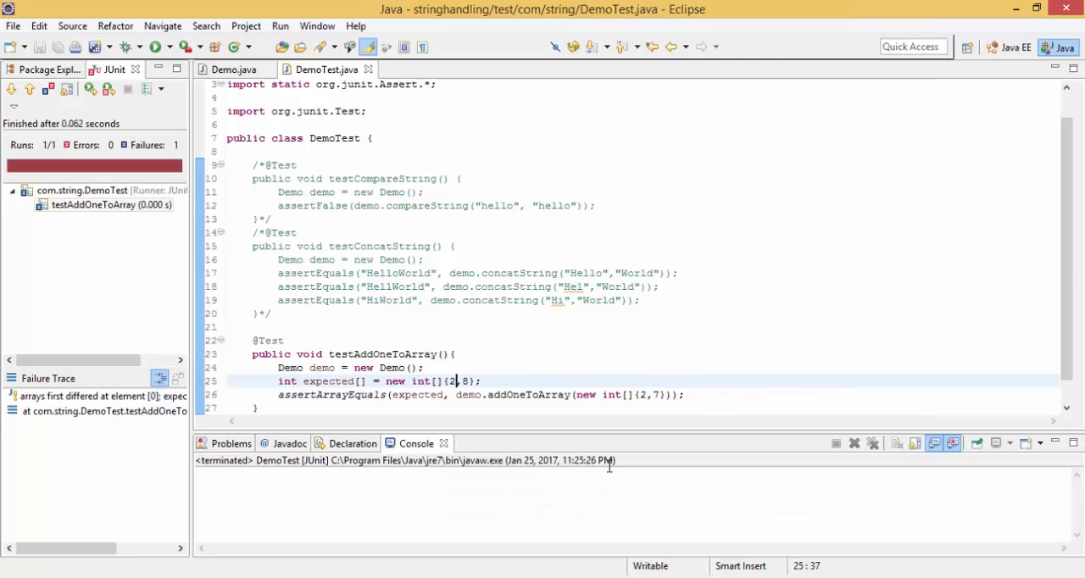
left_click(110, 204)
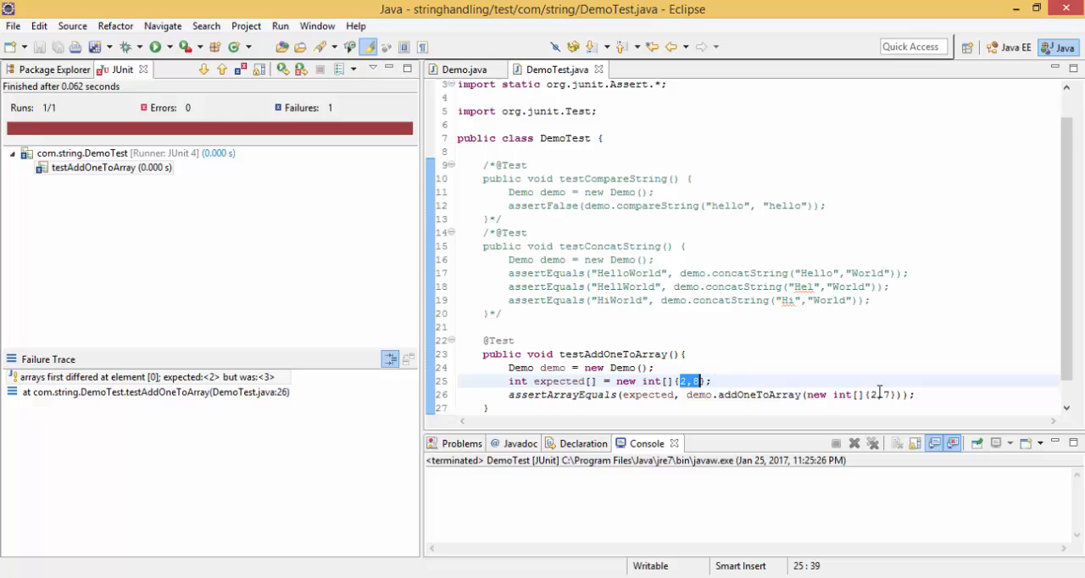
- Change the input array to new int[]{2,7,3} and the expected array to {3,8,4}
left_click(889, 393)
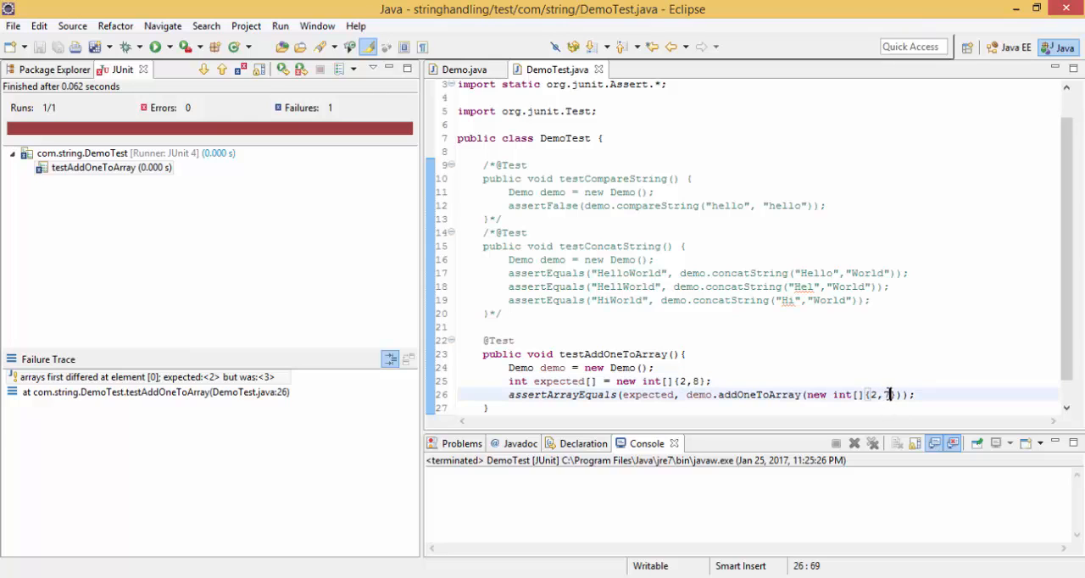
type("7,")
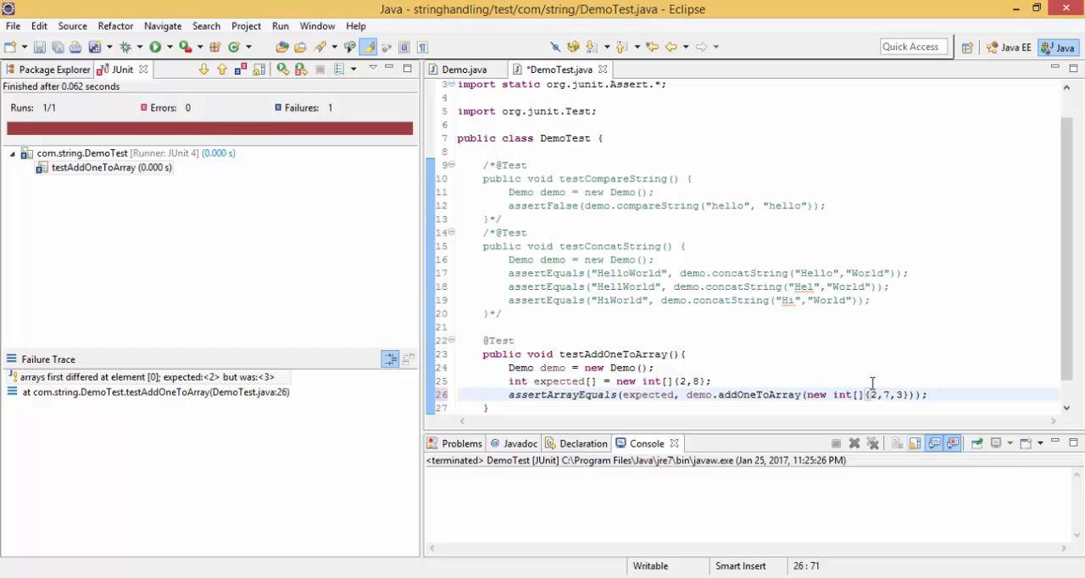
mouse_move(682, 380)
type("3")
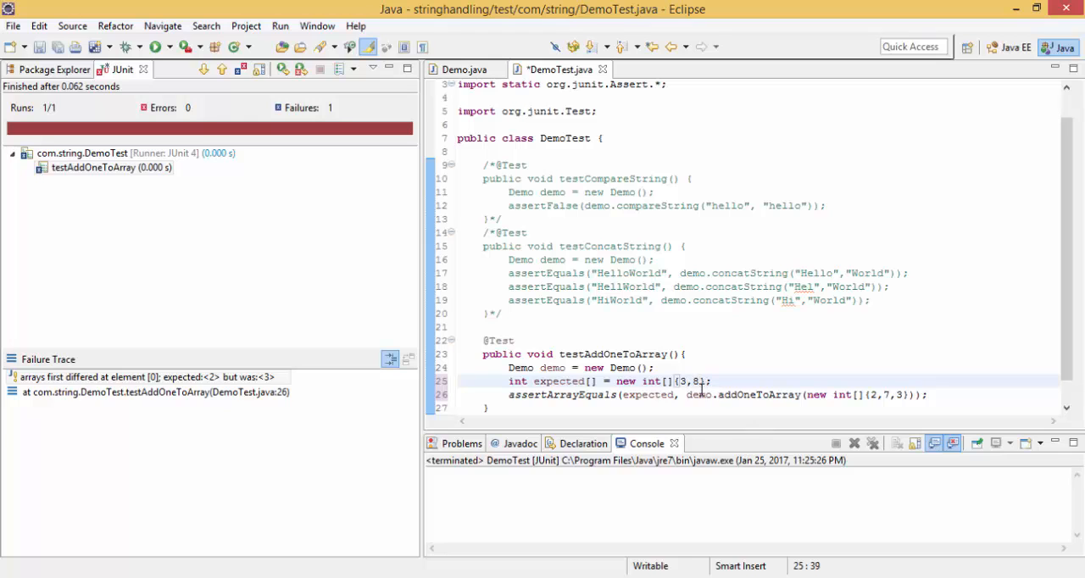
type(",4")
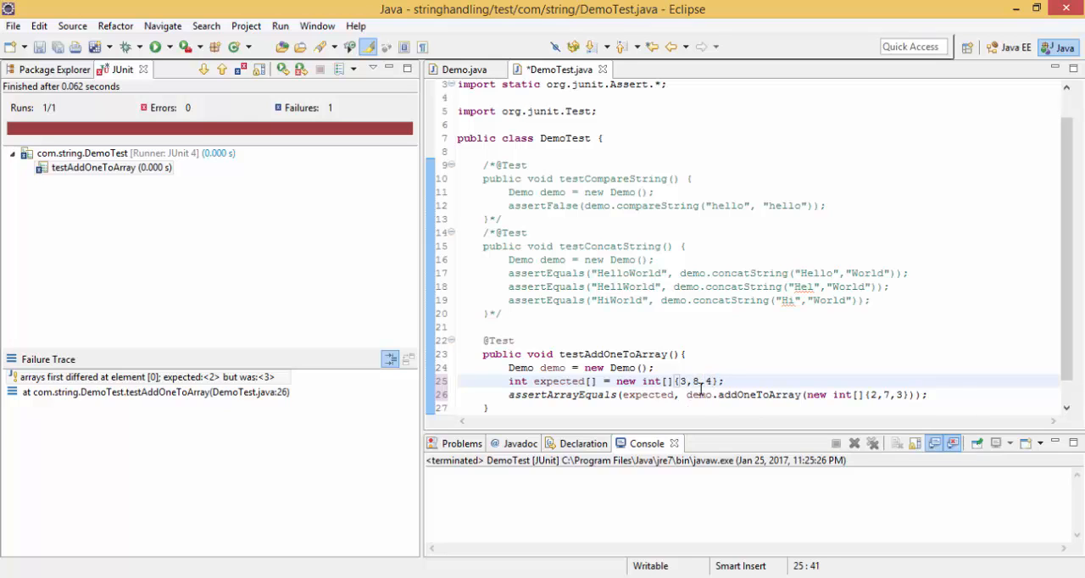
right_click(698, 380)
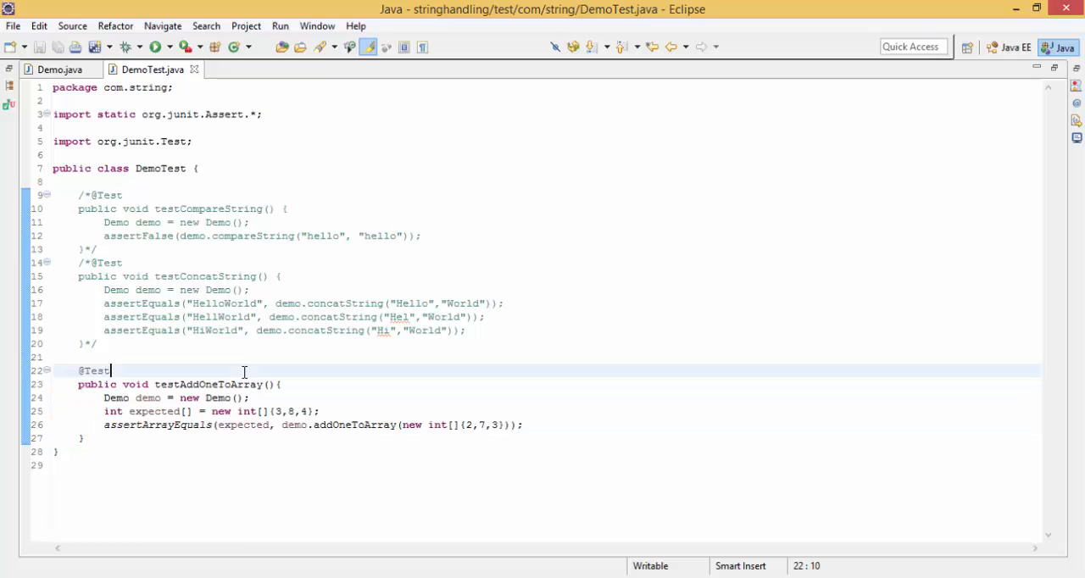
- Switch to Demo.java to view the addOneToArray implementation
left_click(48, 68)
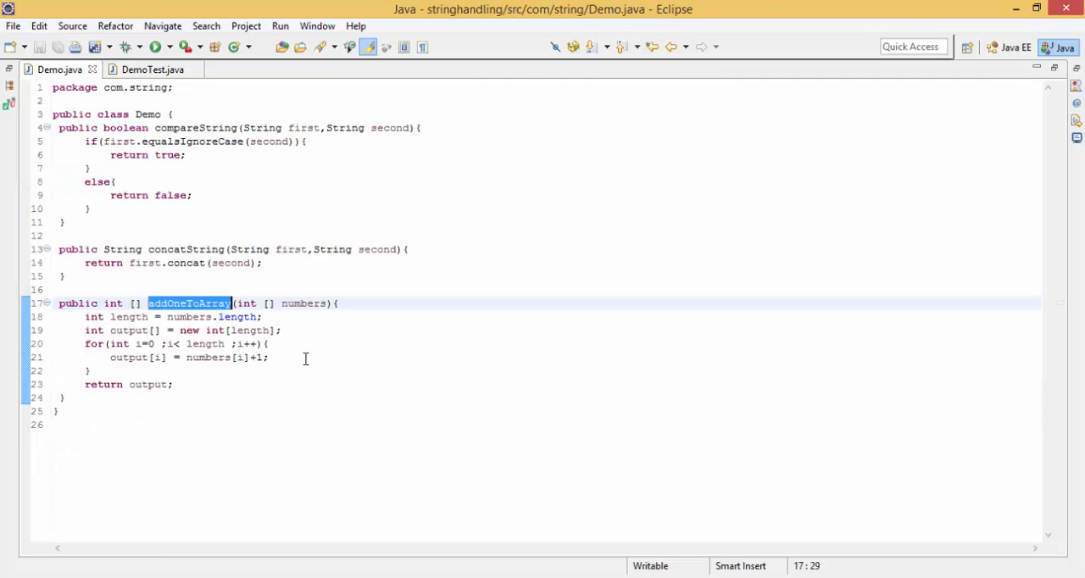